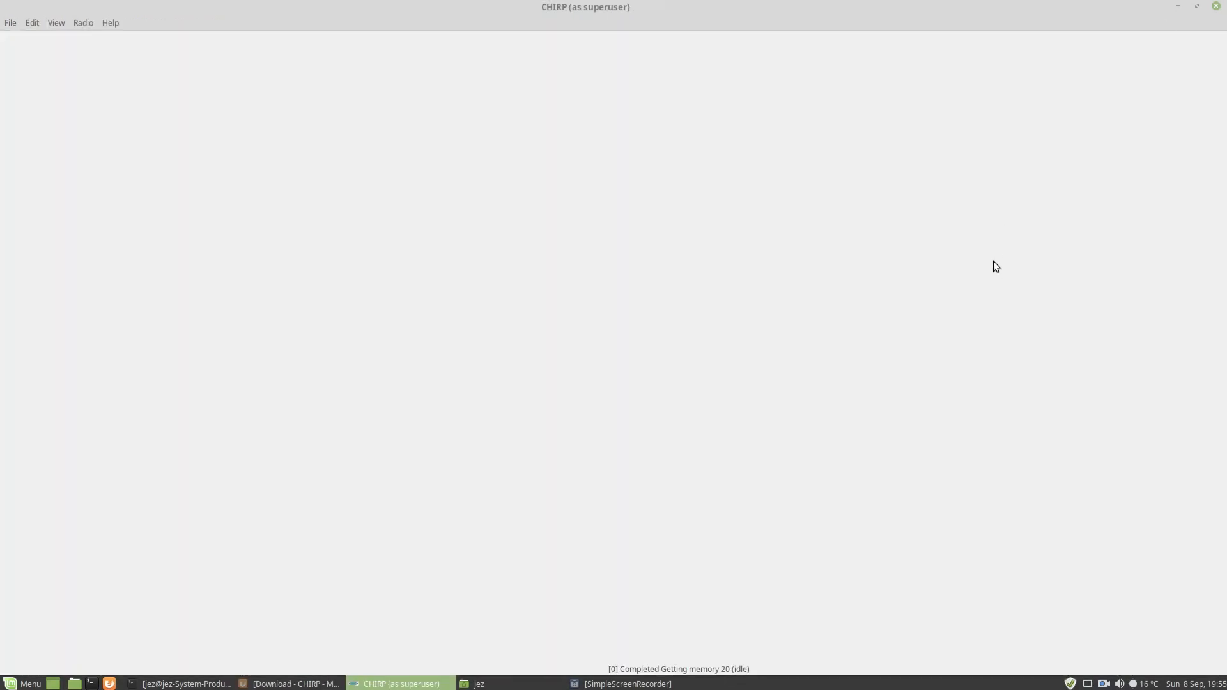
mouse_move(231, 218)
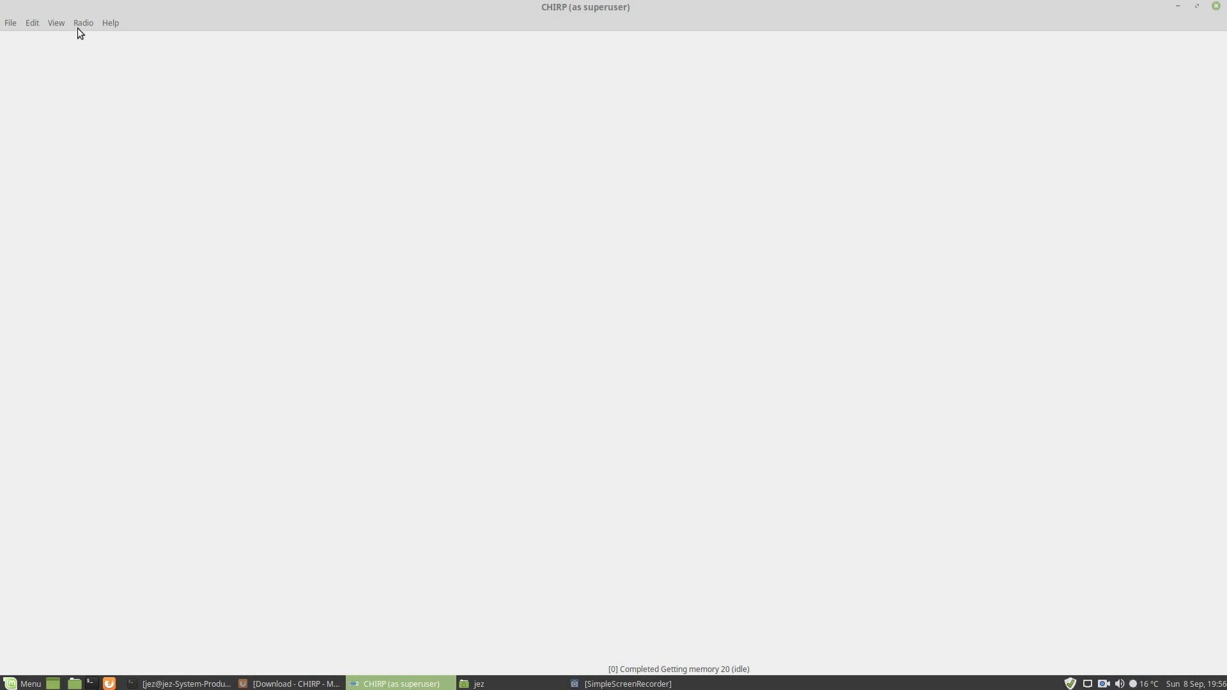
Download the BF-T1's memories via /dev/ttyUSB0 with vendor Baofeng, model BF-T1
click(83, 22)
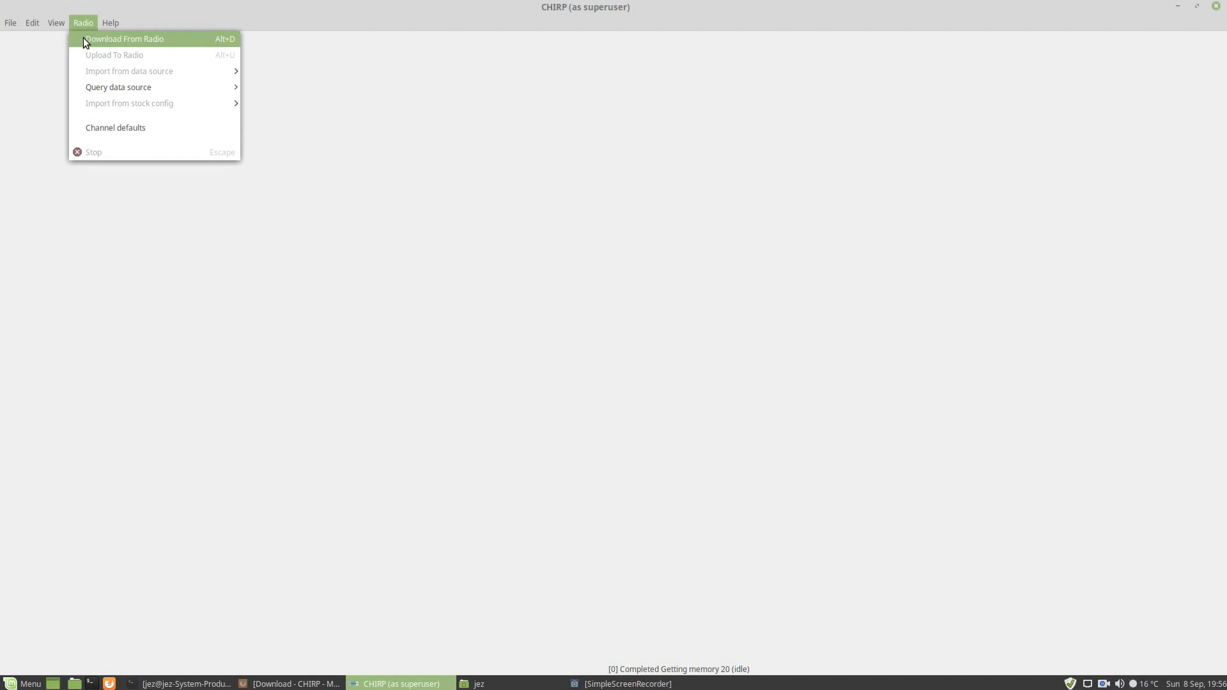
click(123, 38)
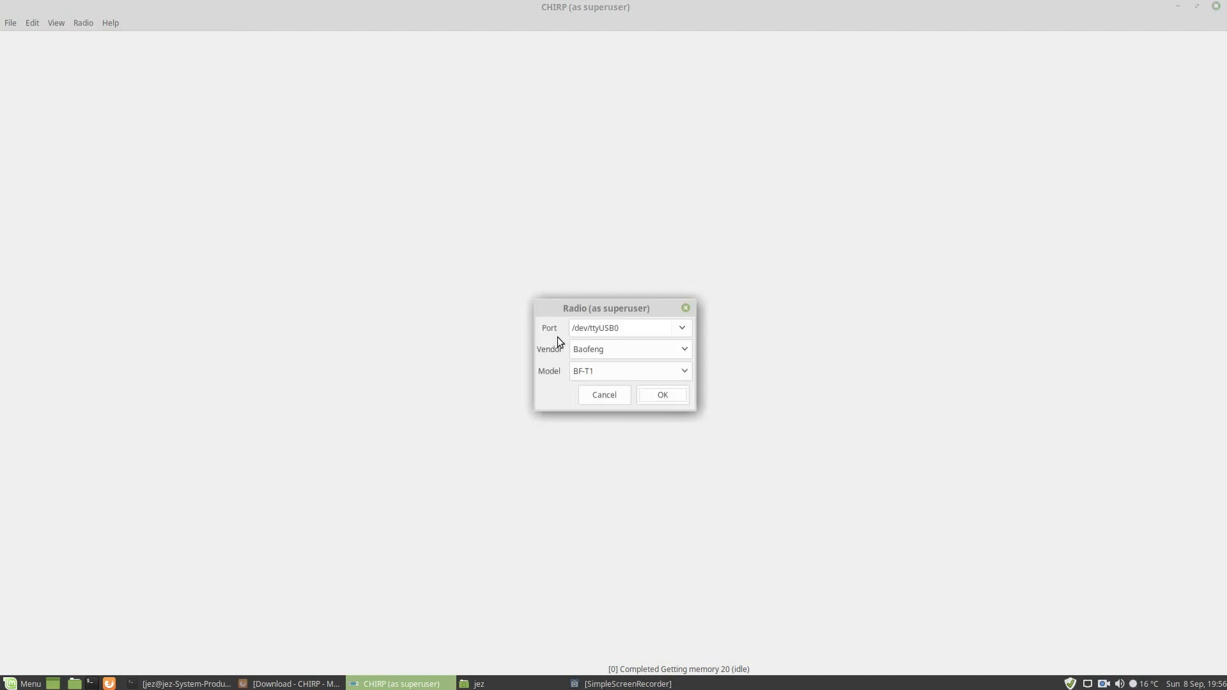
mouse_move(679, 337)
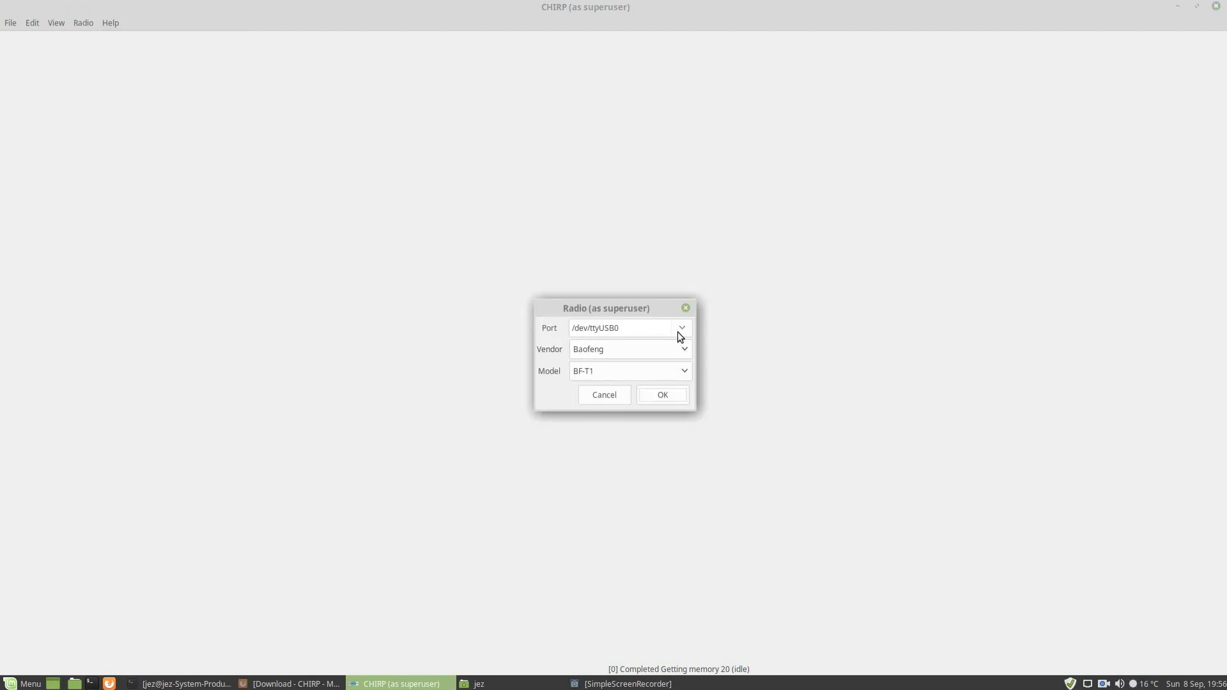
click(680, 328)
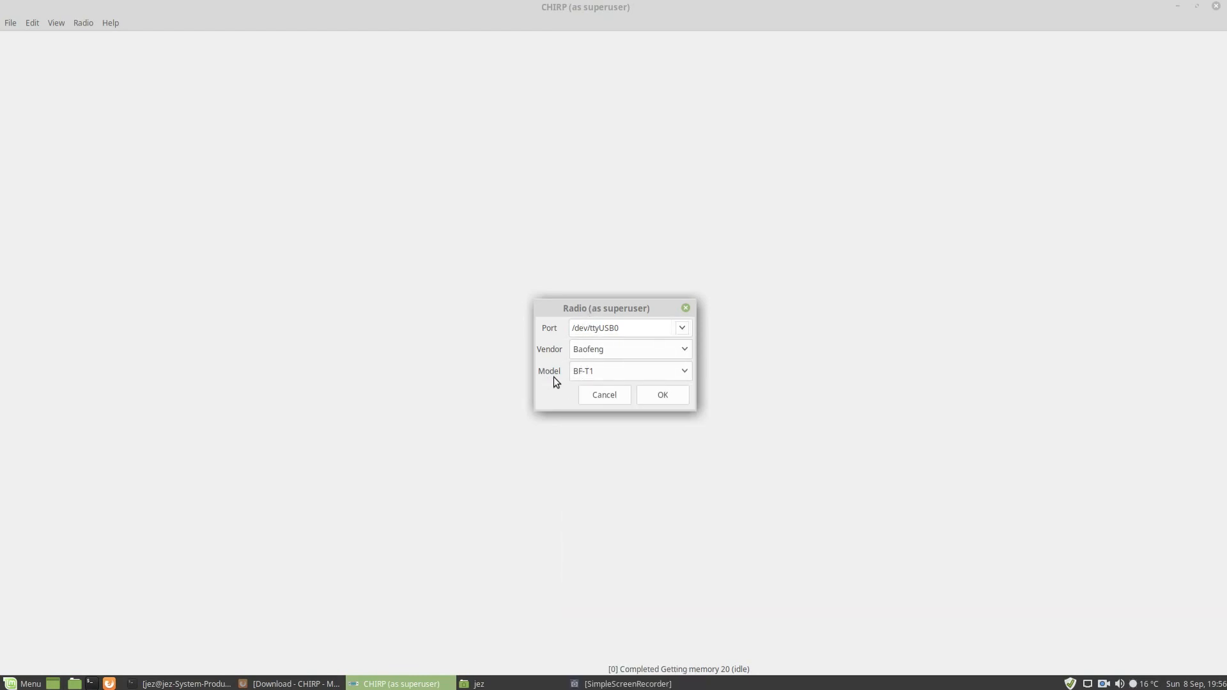
mouse_move(662, 397)
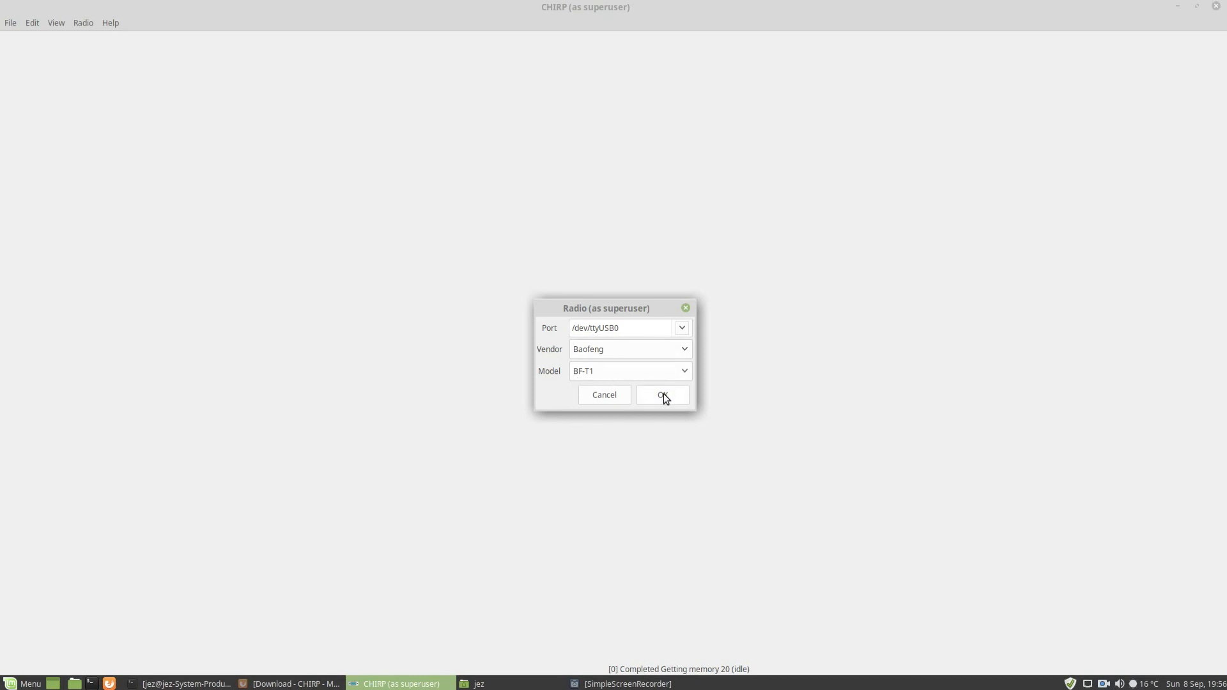
click(662, 394)
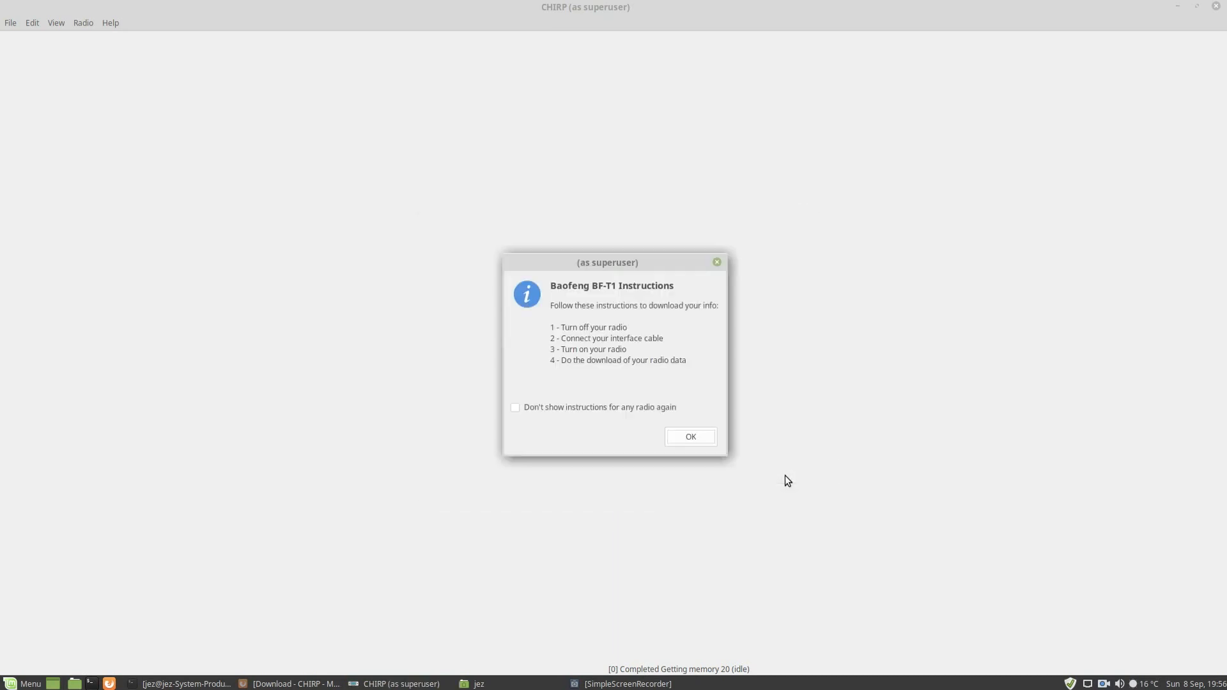
click(690, 437)
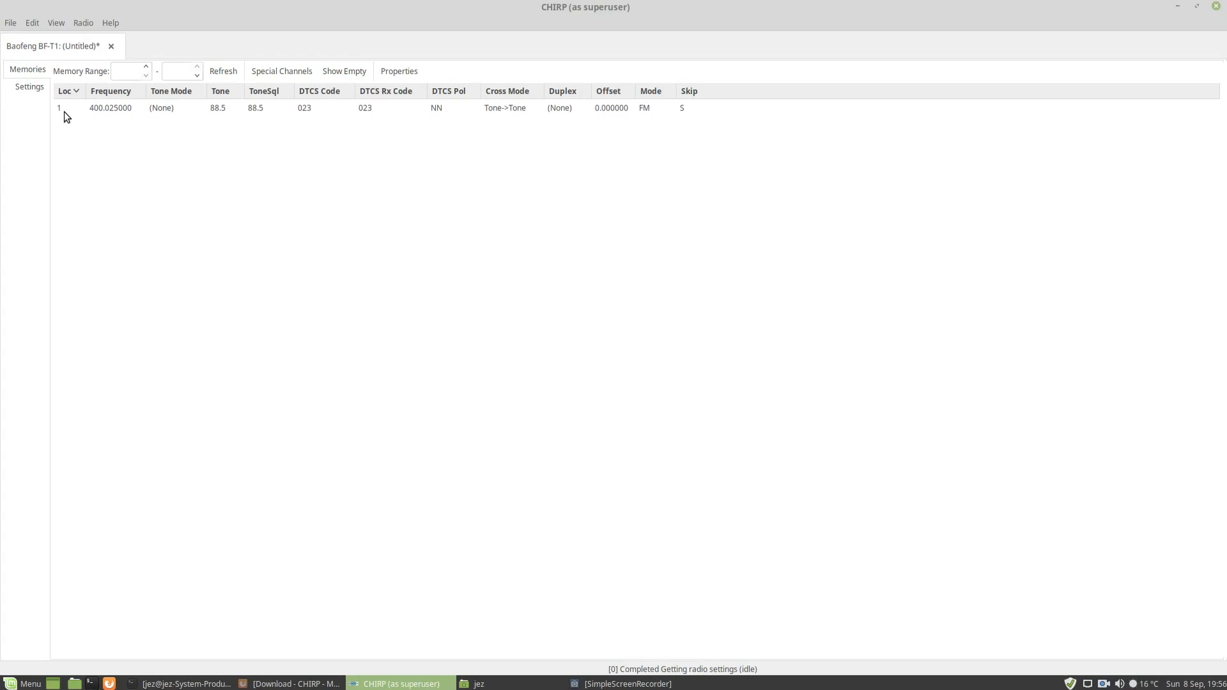
Delete the 400.025 MHz channel in memory 1 and show all empty slots
right_click(109, 108)
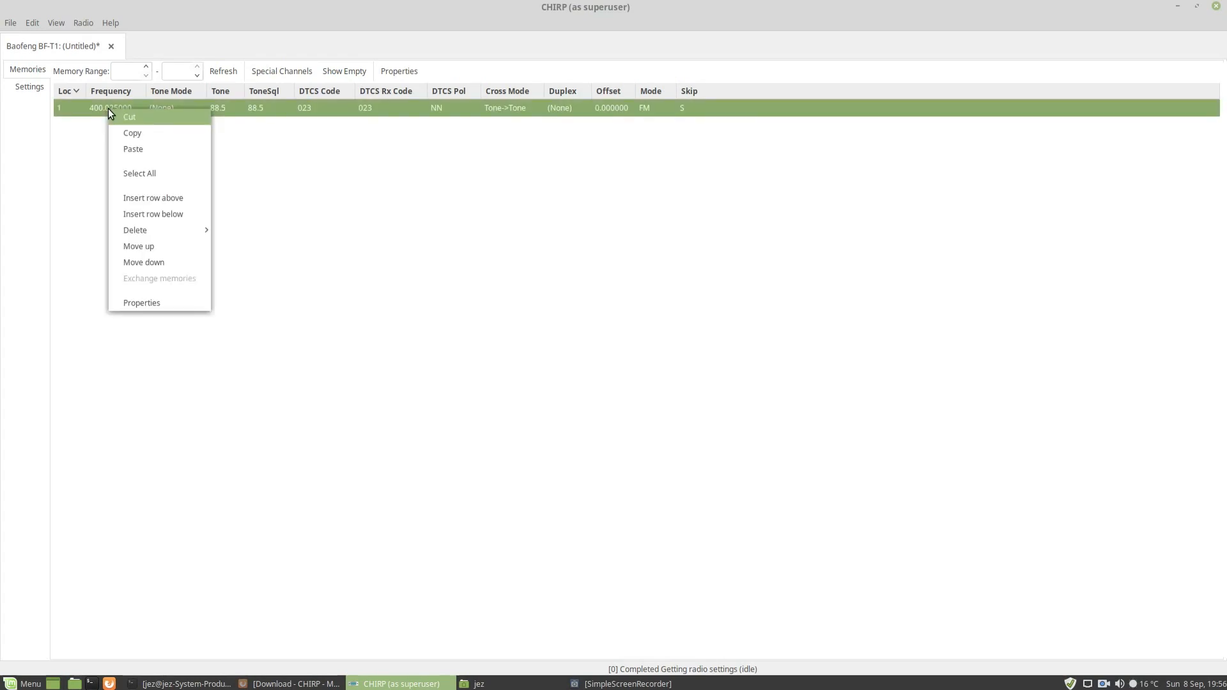
mouse_move(135, 230)
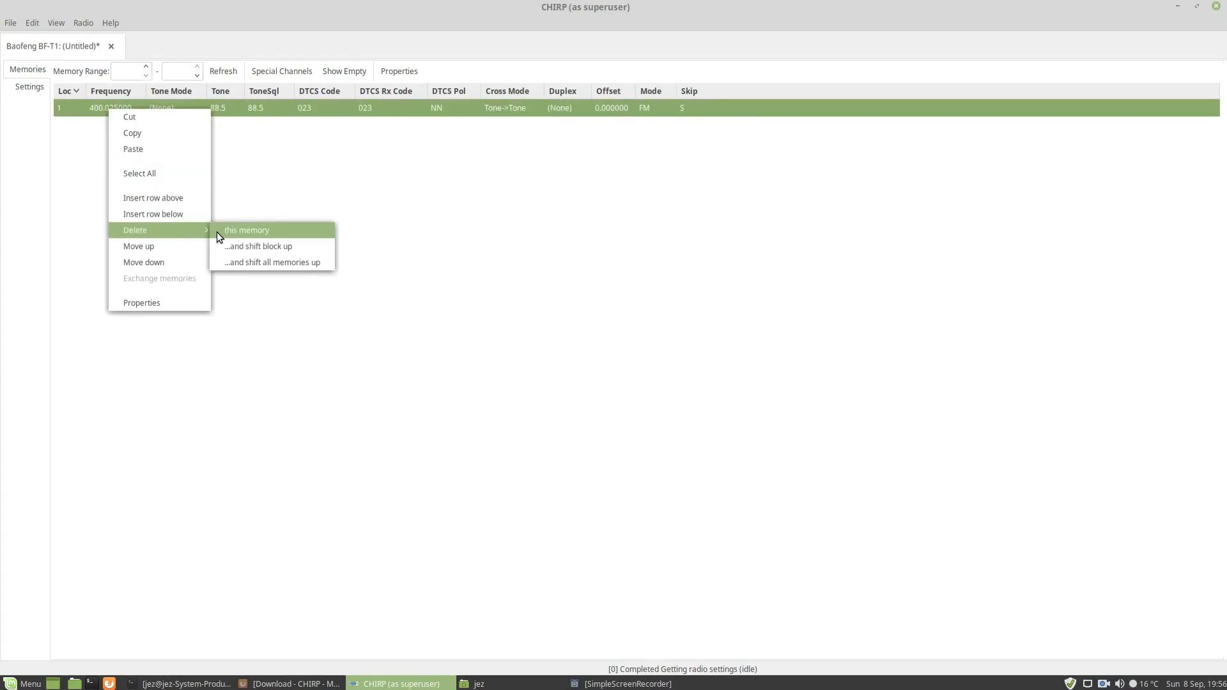
click(246, 229)
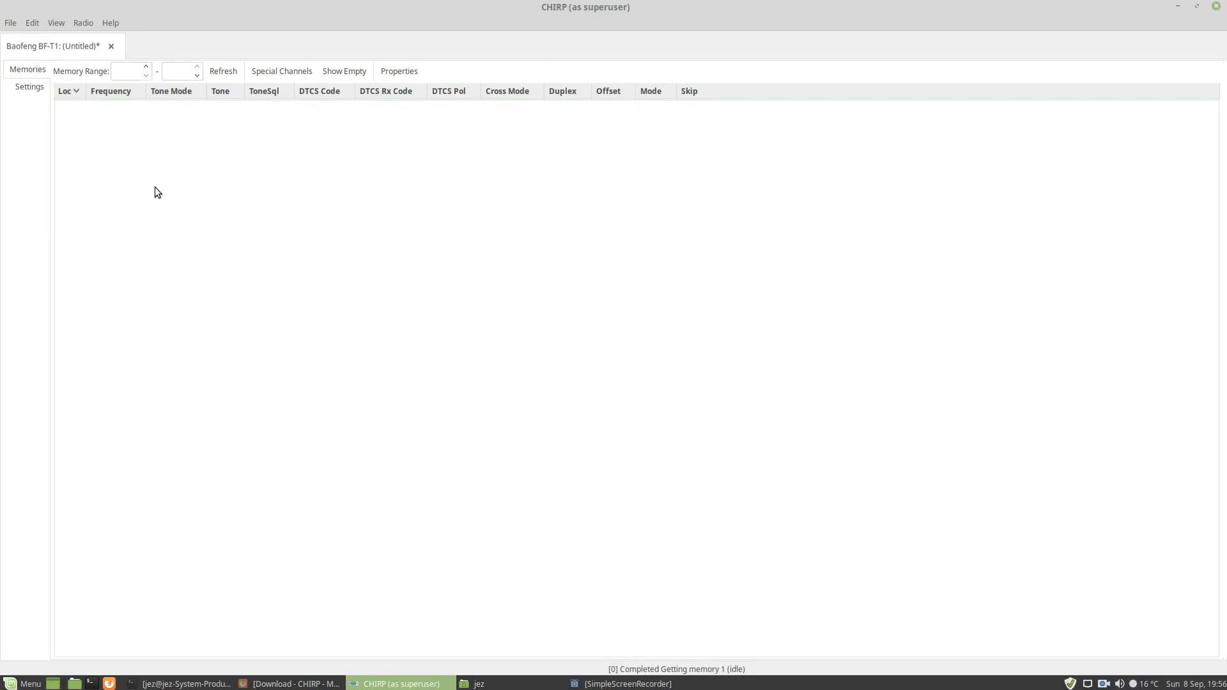
mouse_move(159, 156)
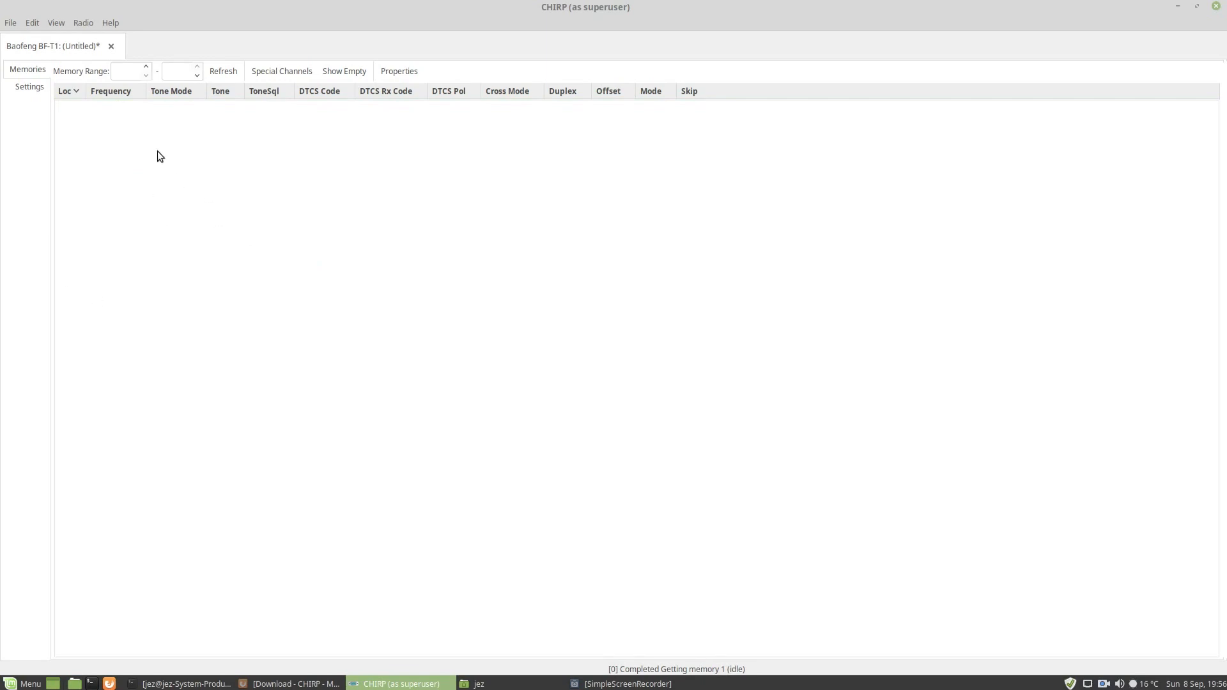
mouse_move(108, 133)
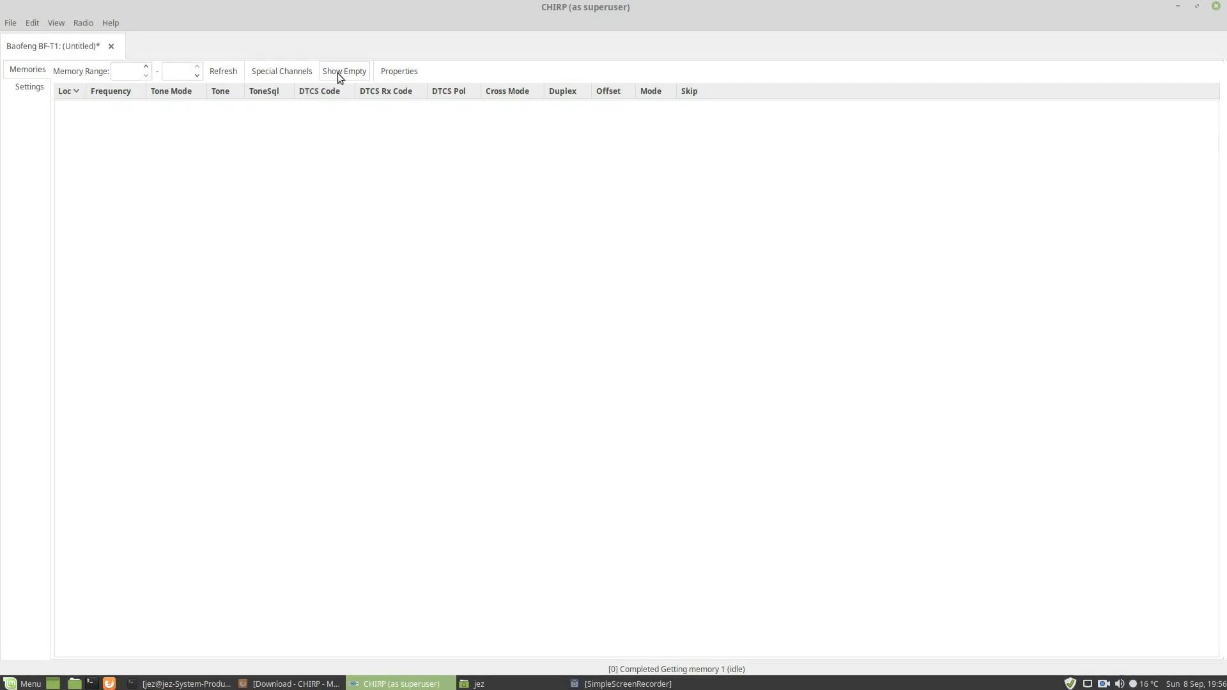
click(343, 71)
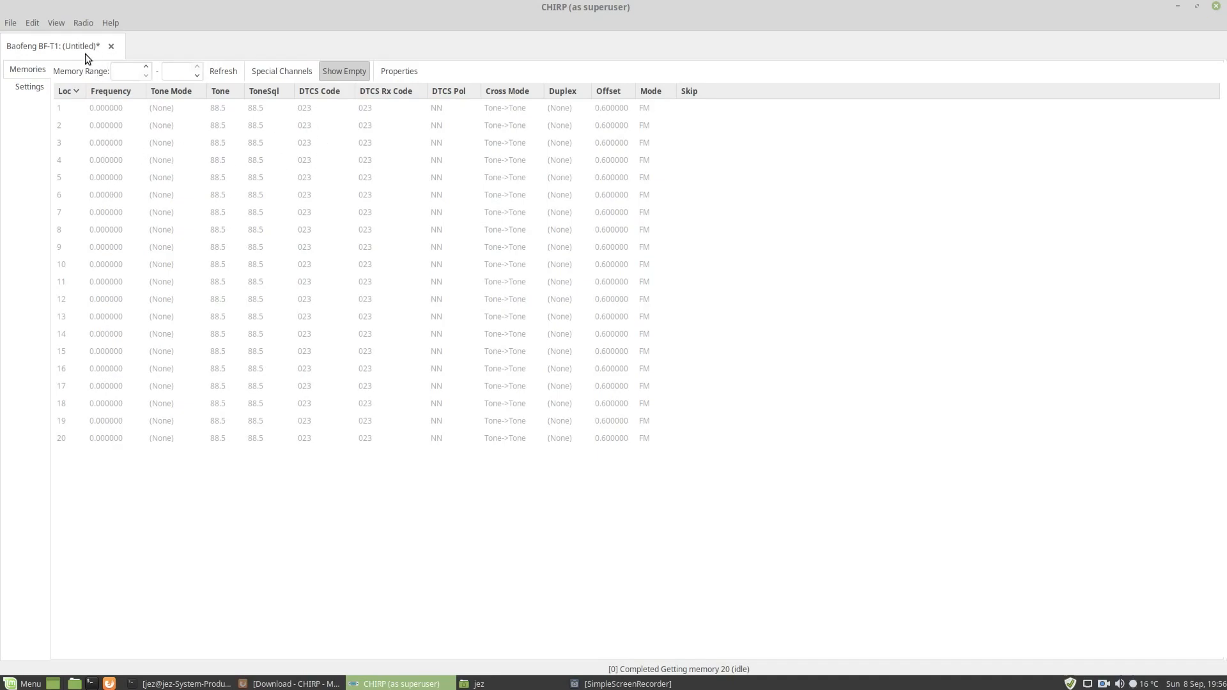
Run a RepeaterBook proximity query for London, 50 distance, 70cm band, and view results
click(82, 21)
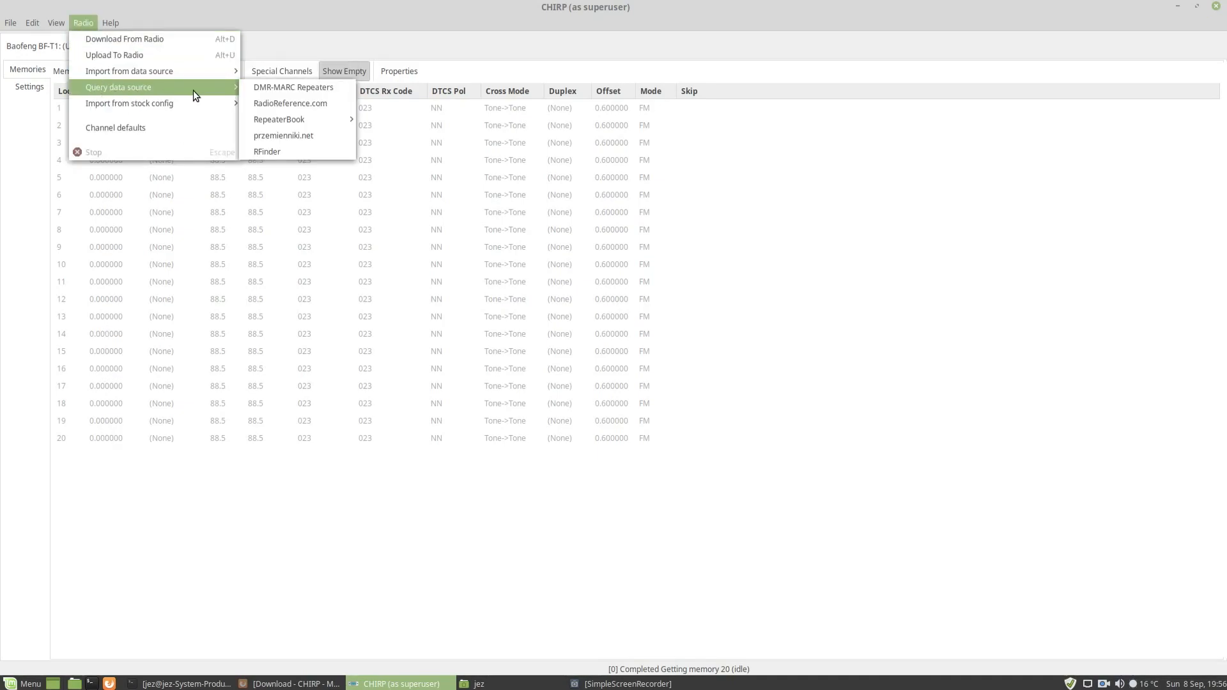
mouse_move(279, 119)
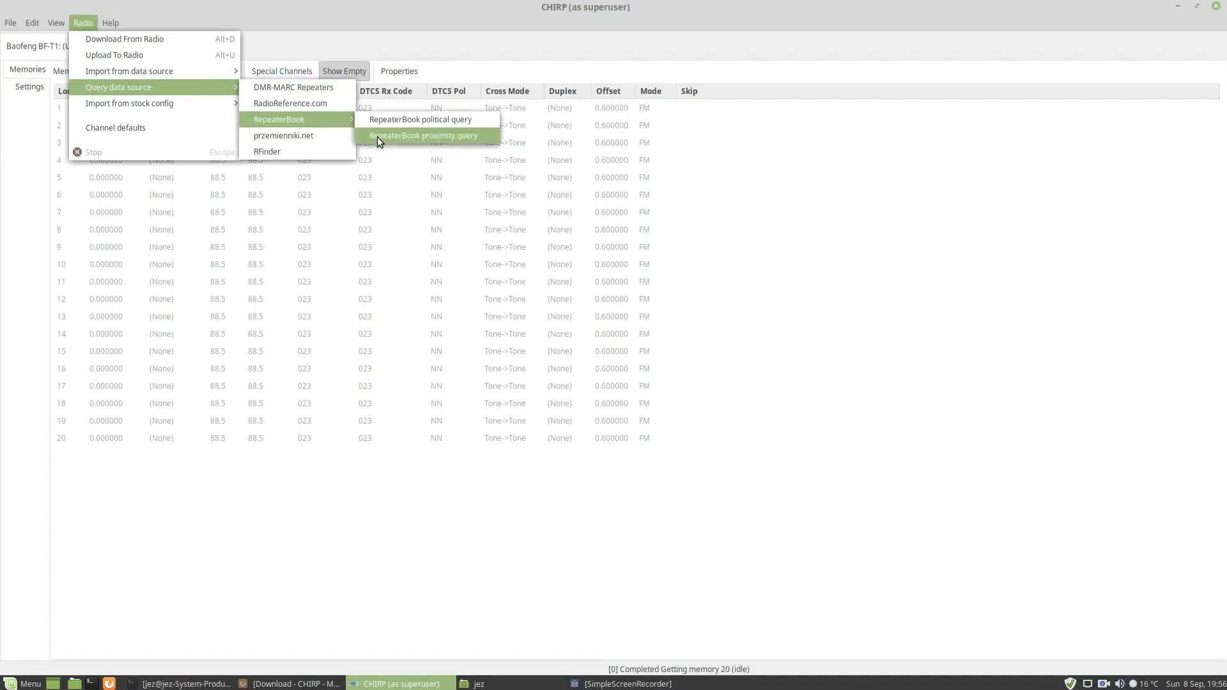
click(423, 135)
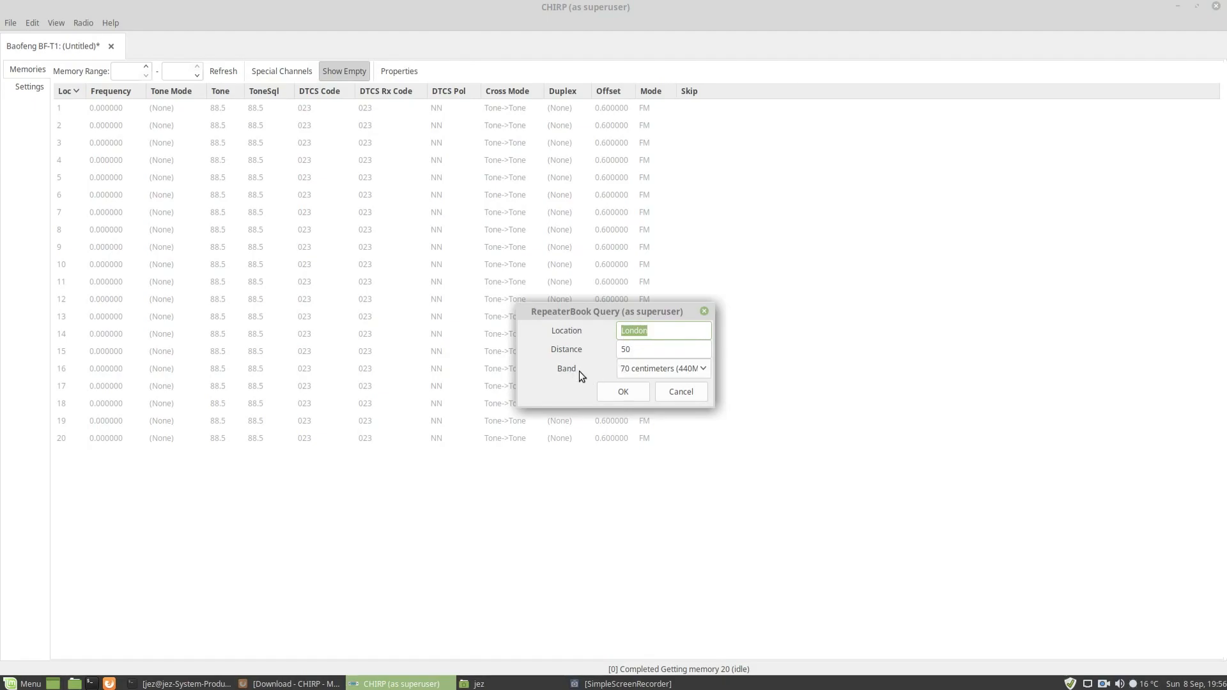
click(679, 391)
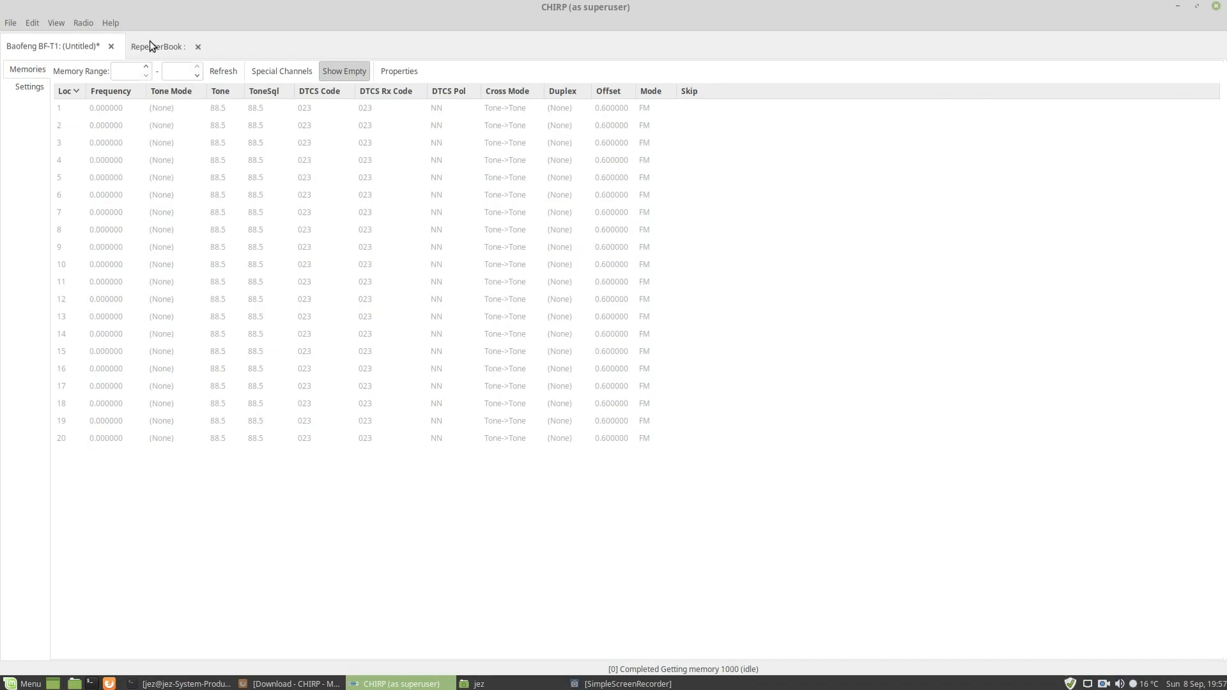
click(160, 46)
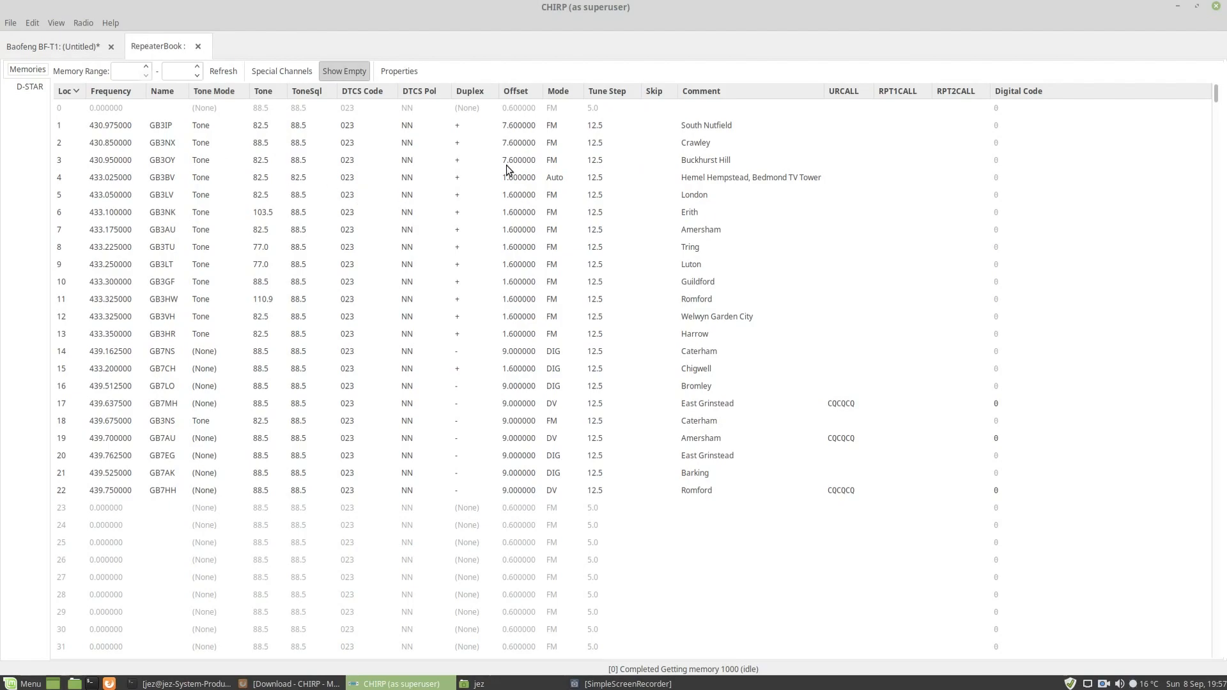
mouse_move(518, 335)
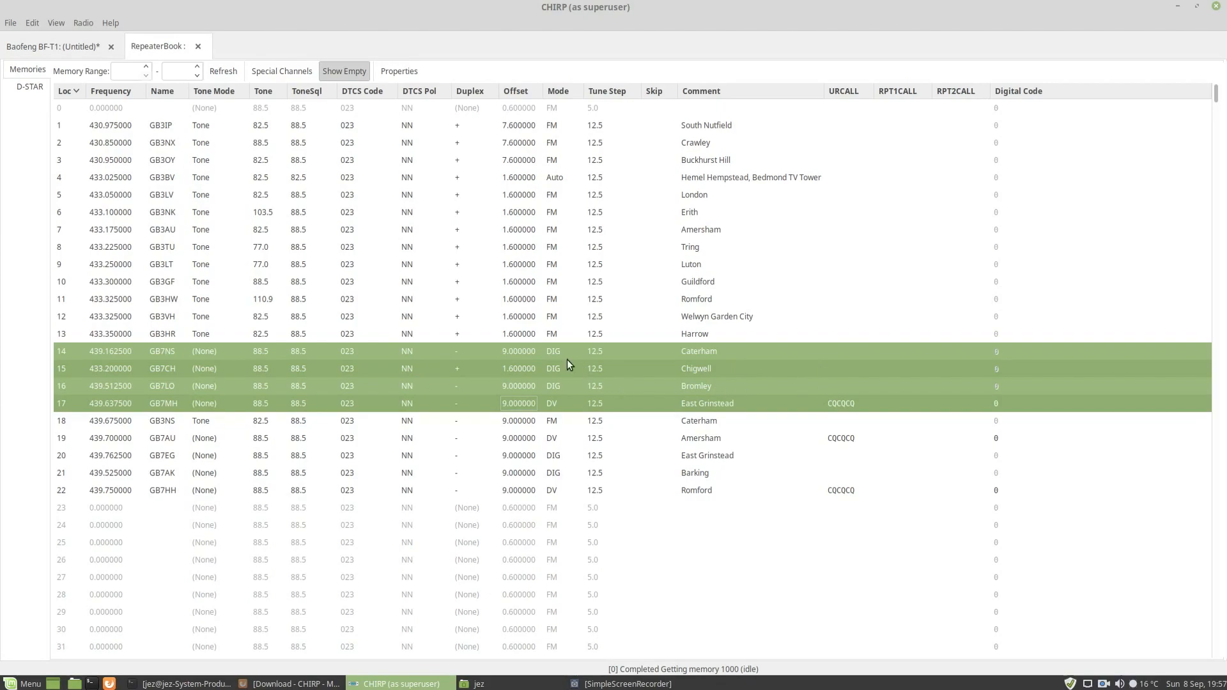
Delete the digital repeater rows and the four GB7 rows, leaving 14 analogue repeaters
right_click(569, 363)
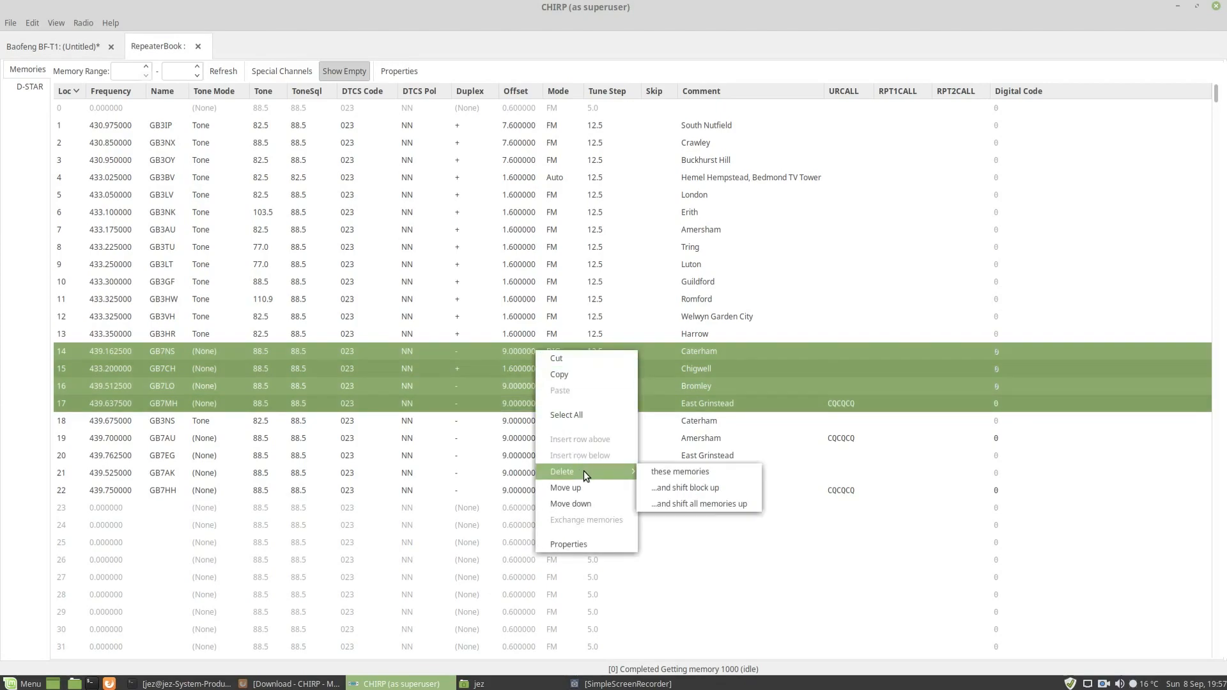
mouse_move(684, 488)
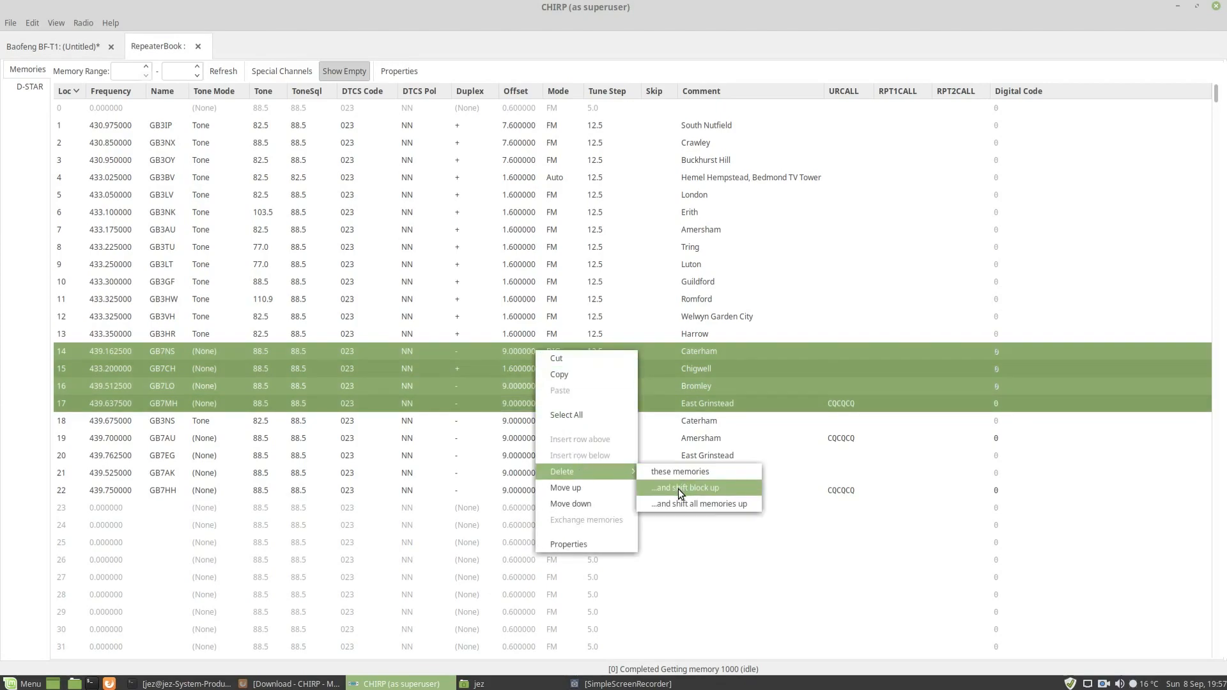
click(684, 488)
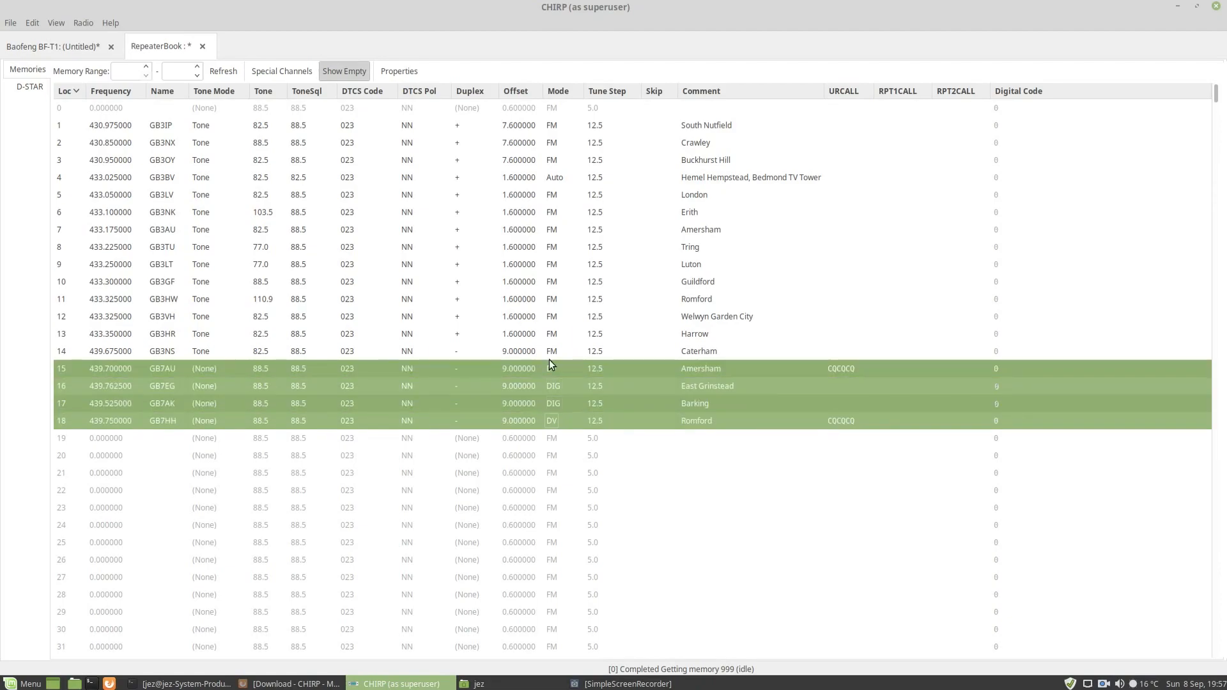
right_click(515, 369)
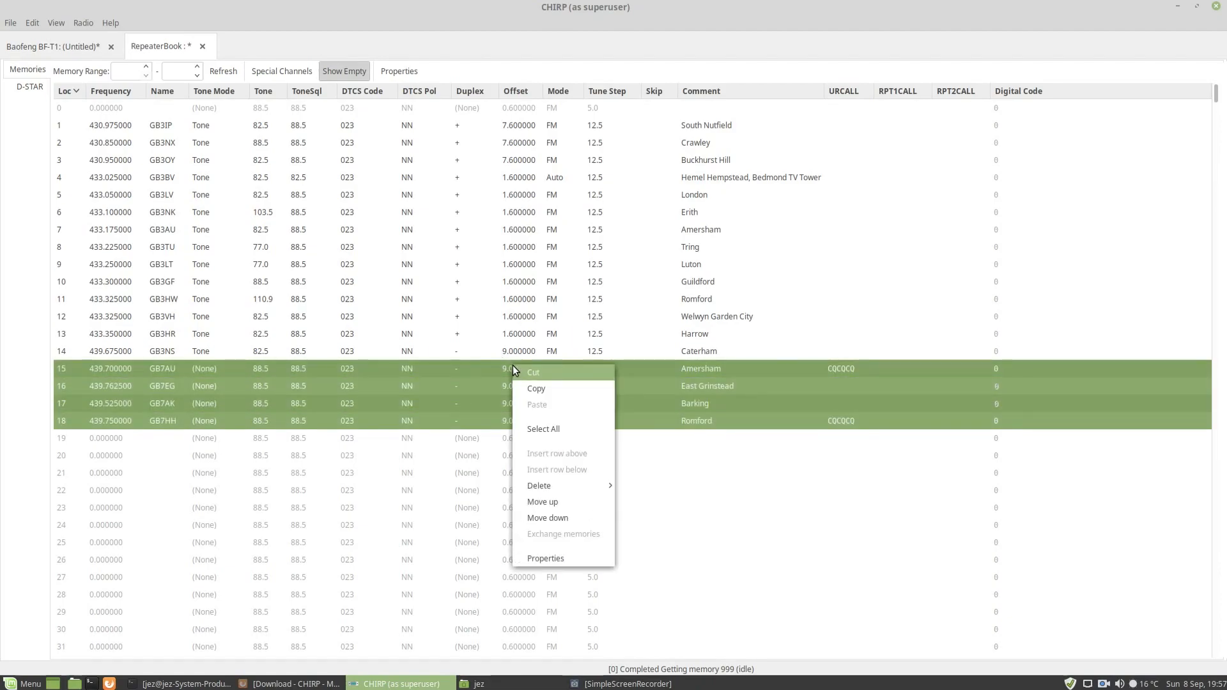
mouse_move(538, 485)
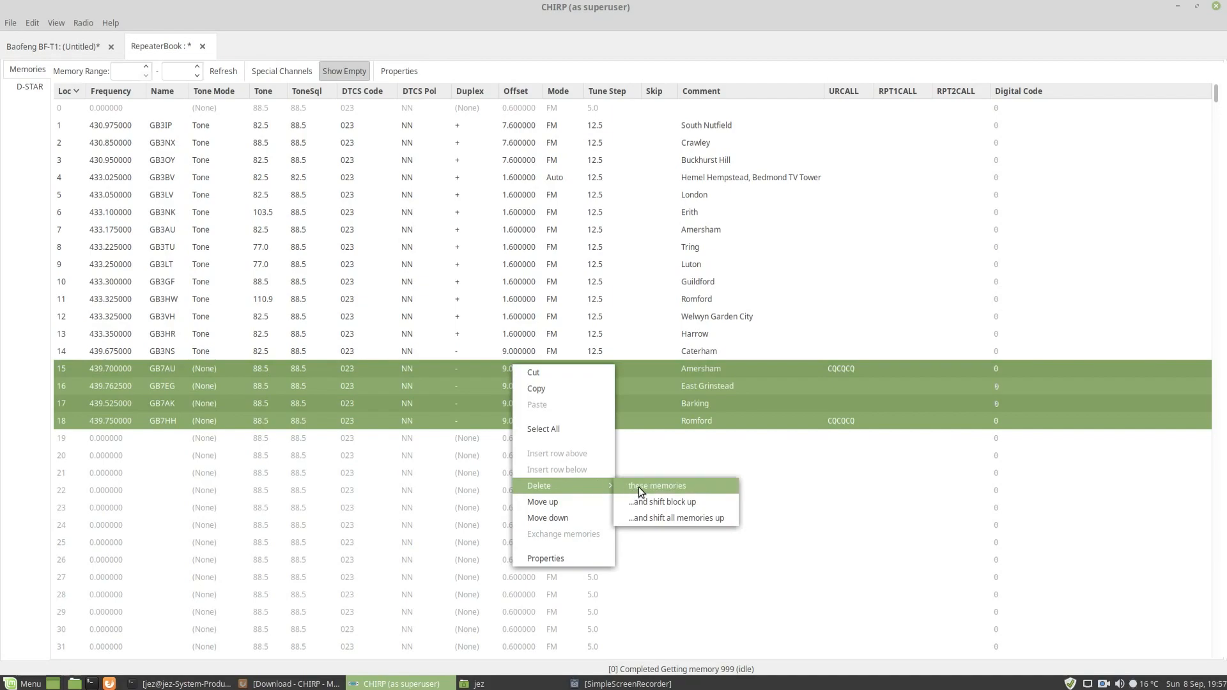
click(656, 485)
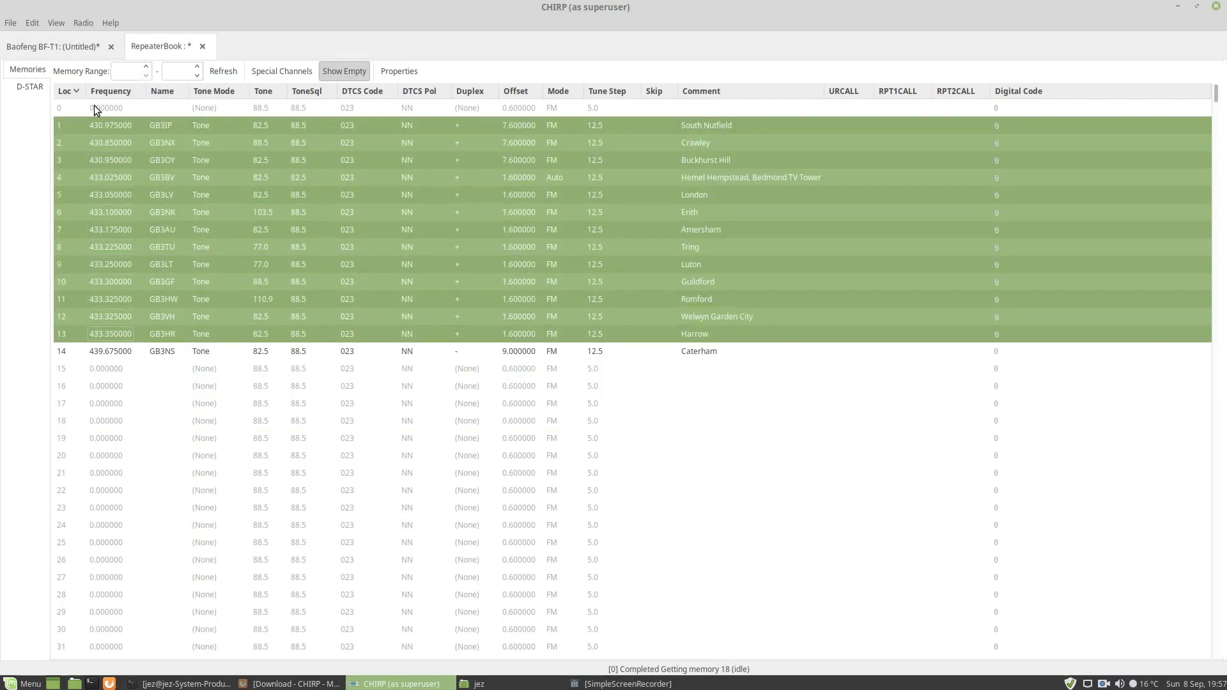
Copy RepeaterBook rows 1–14 and paste them into BF-T1 memories starting at row 1
click(31, 21)
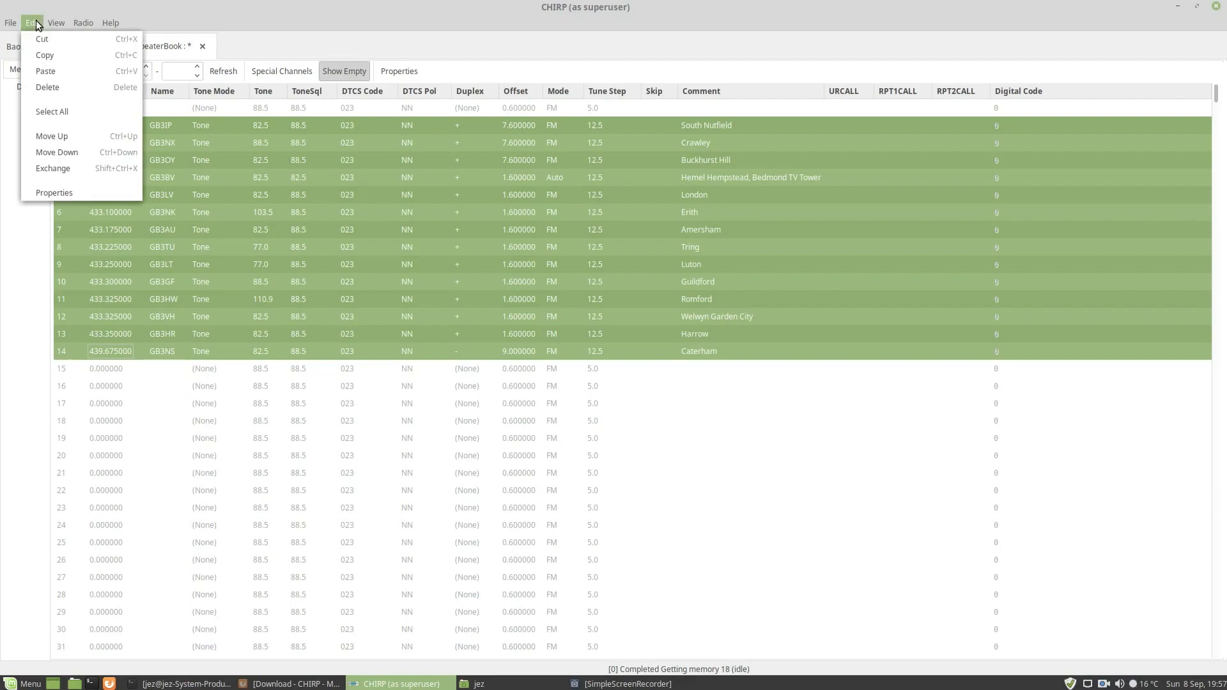
click(31, 22)
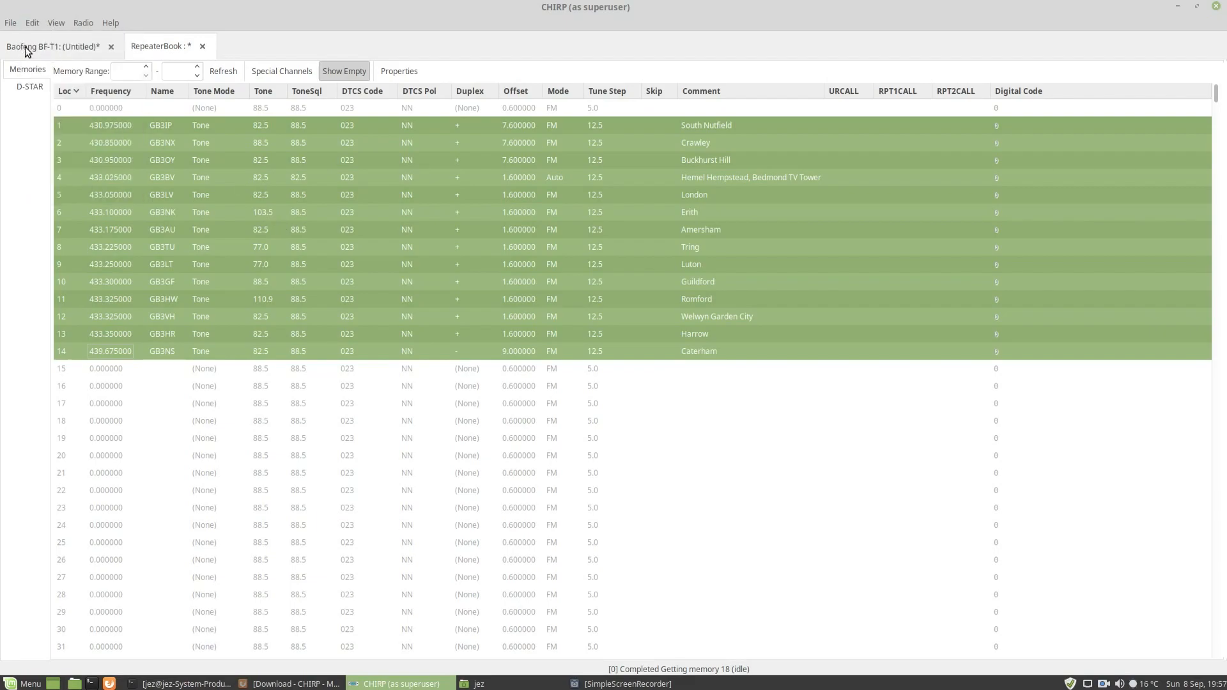
click(52, 45)
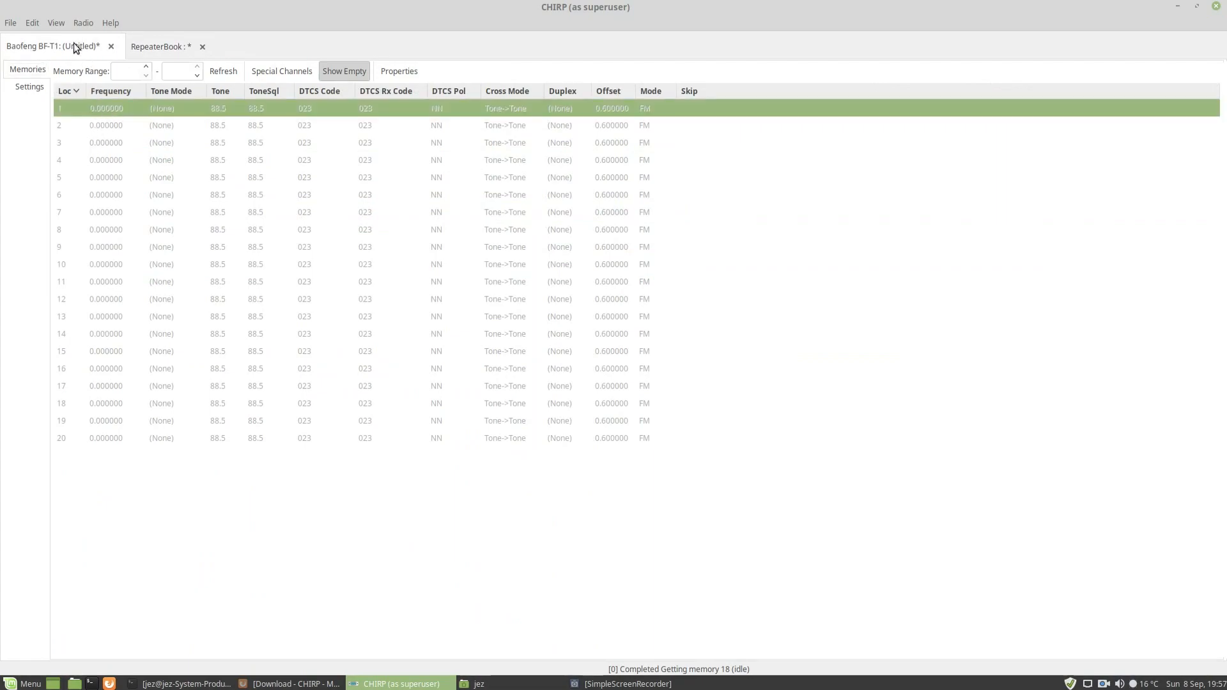
click(32, 22)
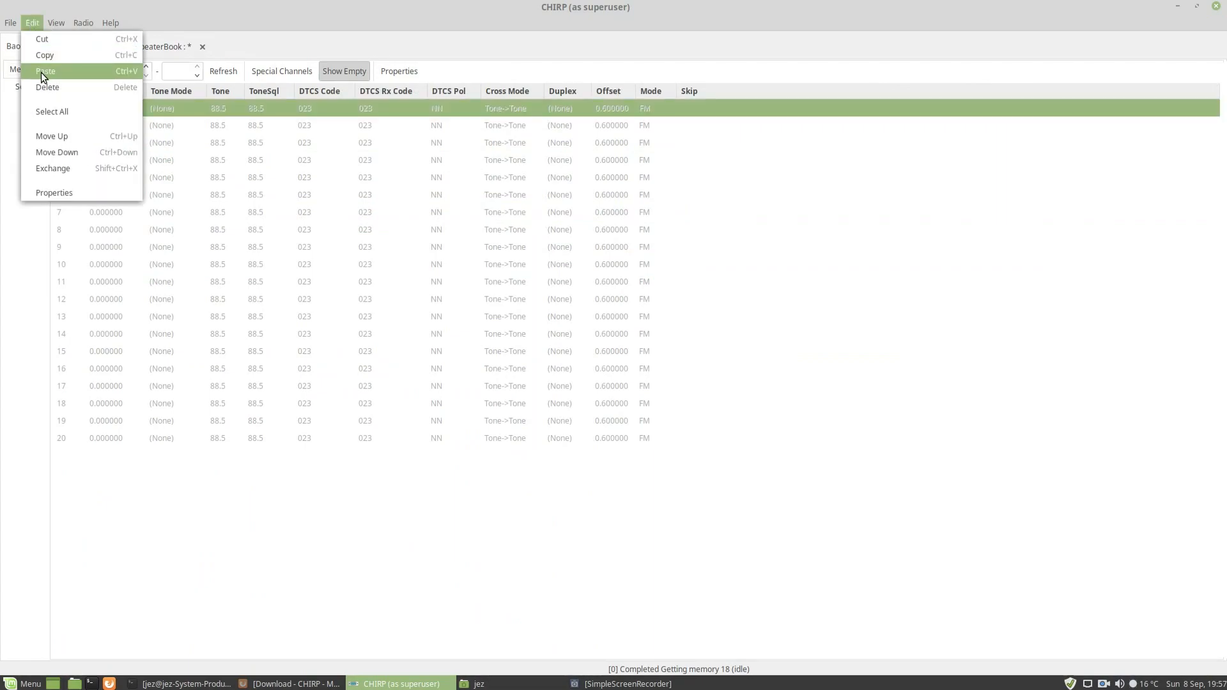
click(46, 71)
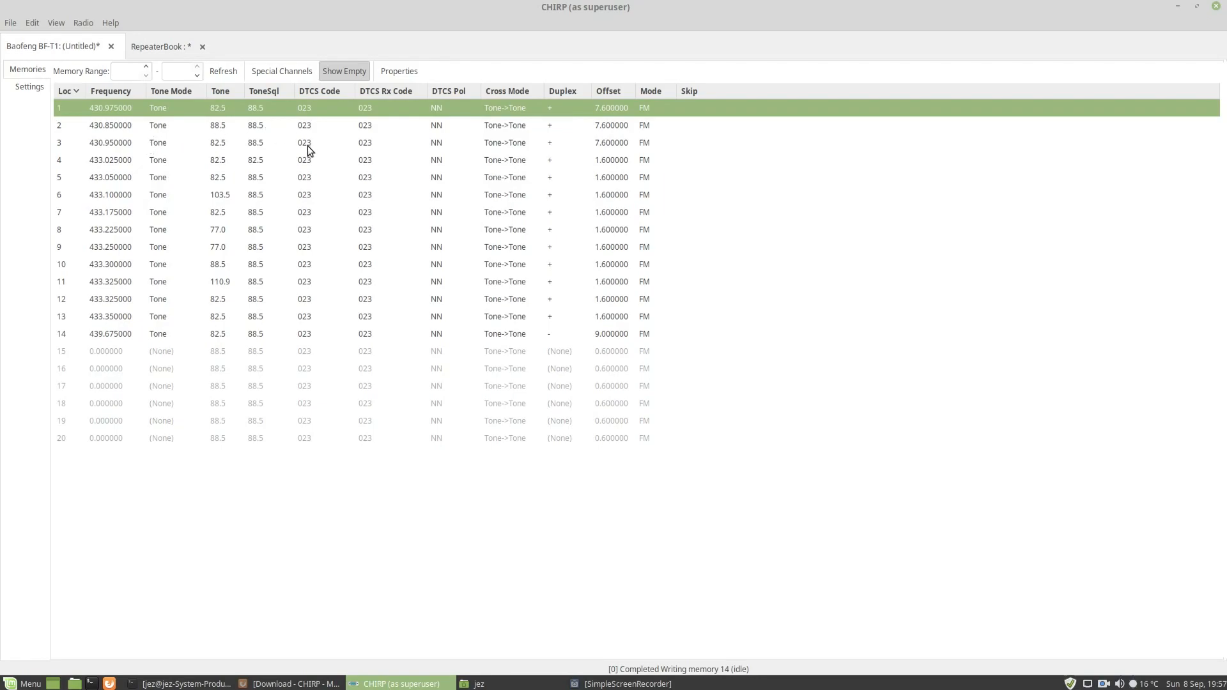
mouse_move(279, 252)
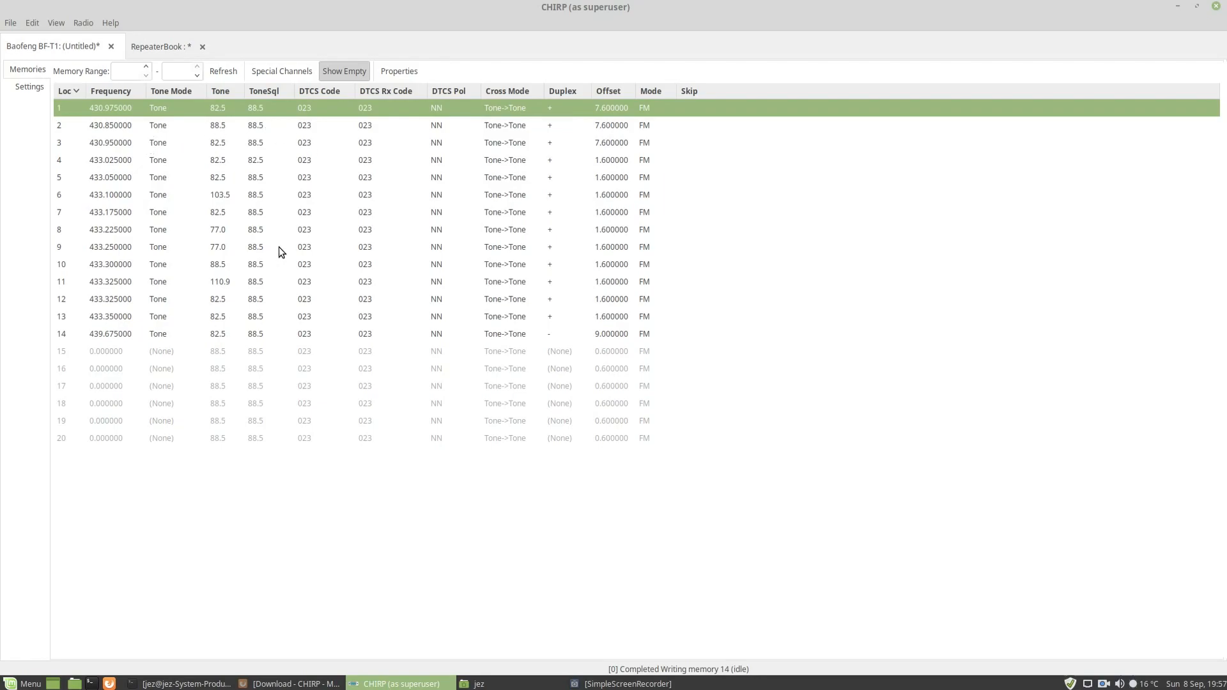
mouse_move(71, 353)
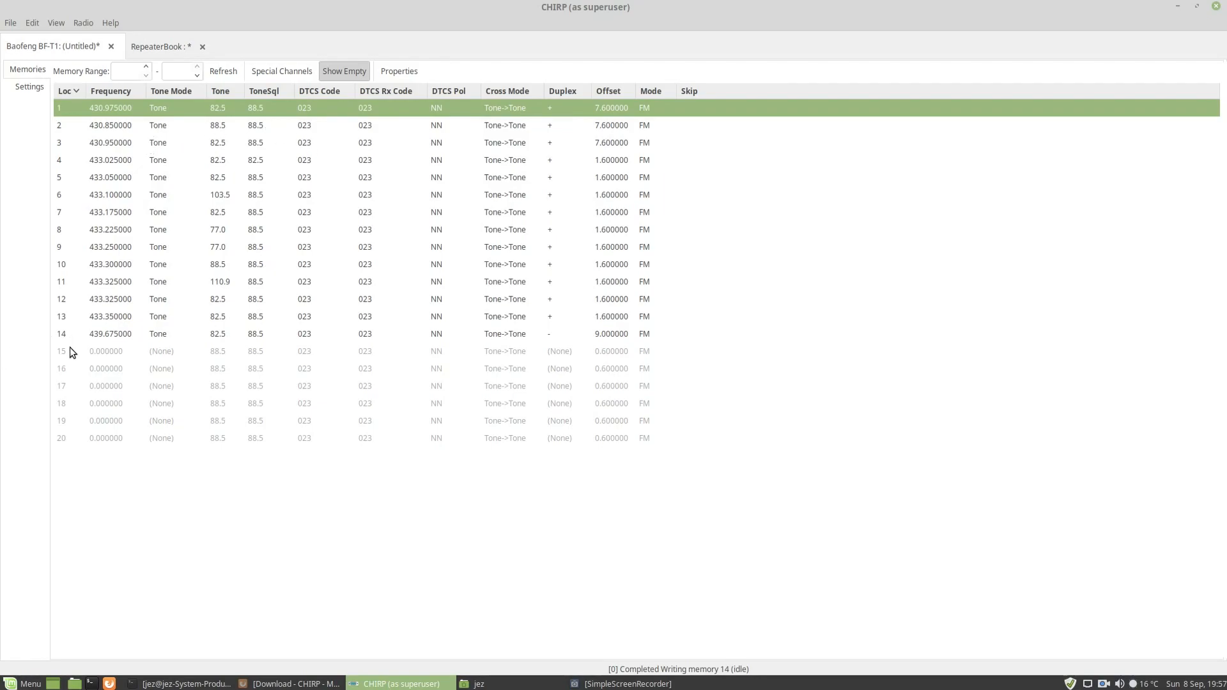
Enter 433.4 MHz as the frequency of empty memory 15
click(105, 350)
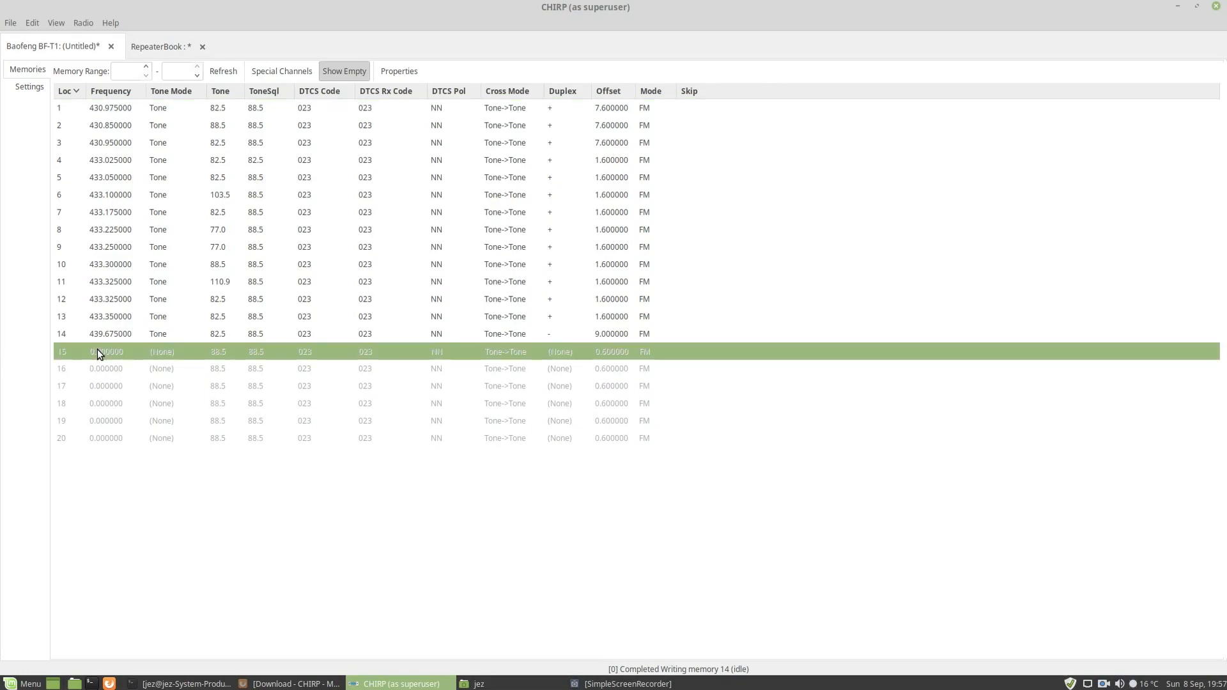
double_click(109, 351)
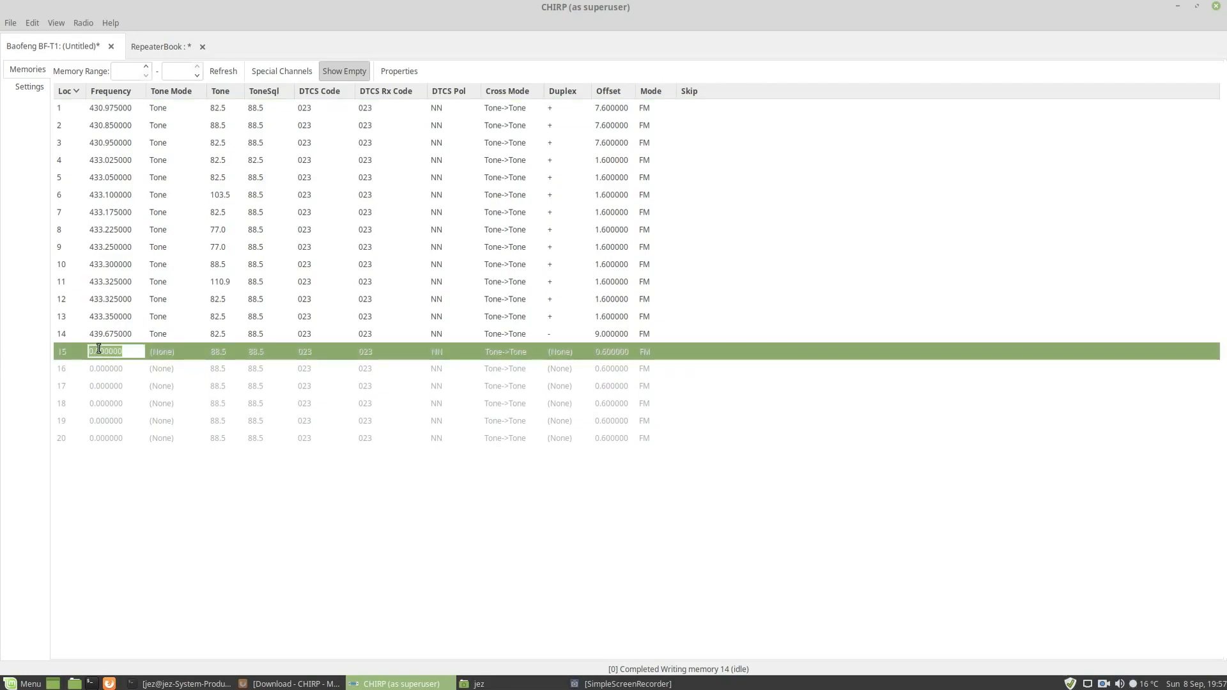
text(433)
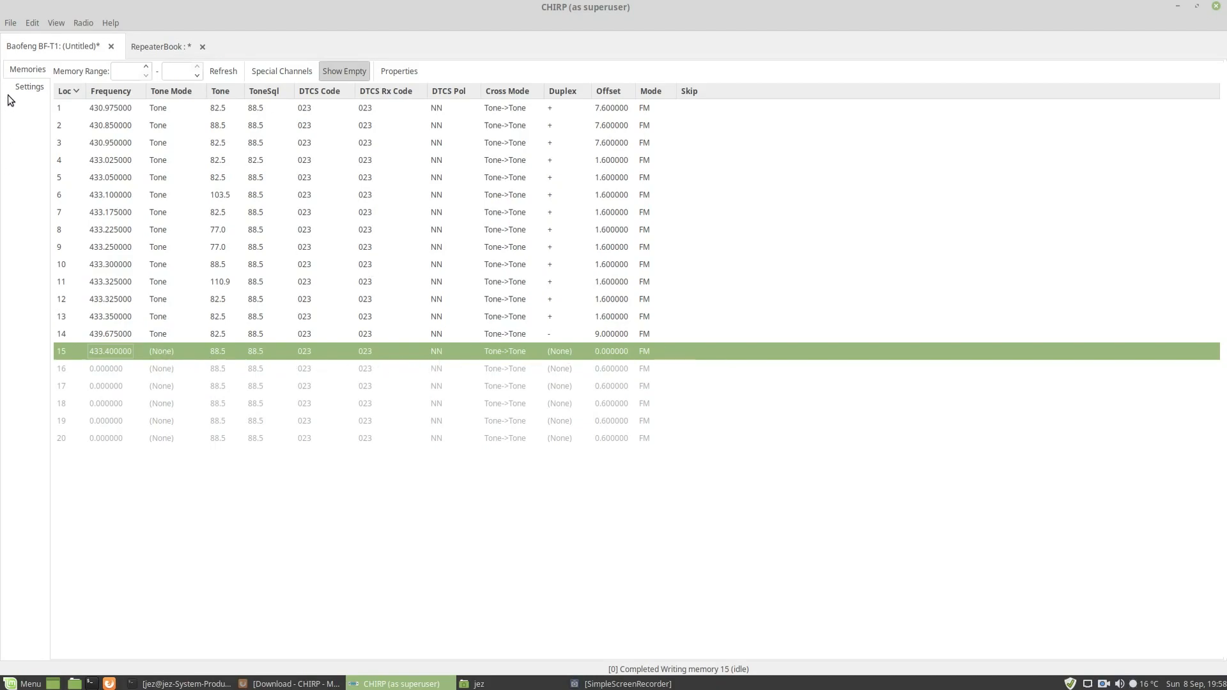
In Basic Settings, choose 1.0 Watt TX power, Key backlight, and disable Key Beep
click(29, 86)
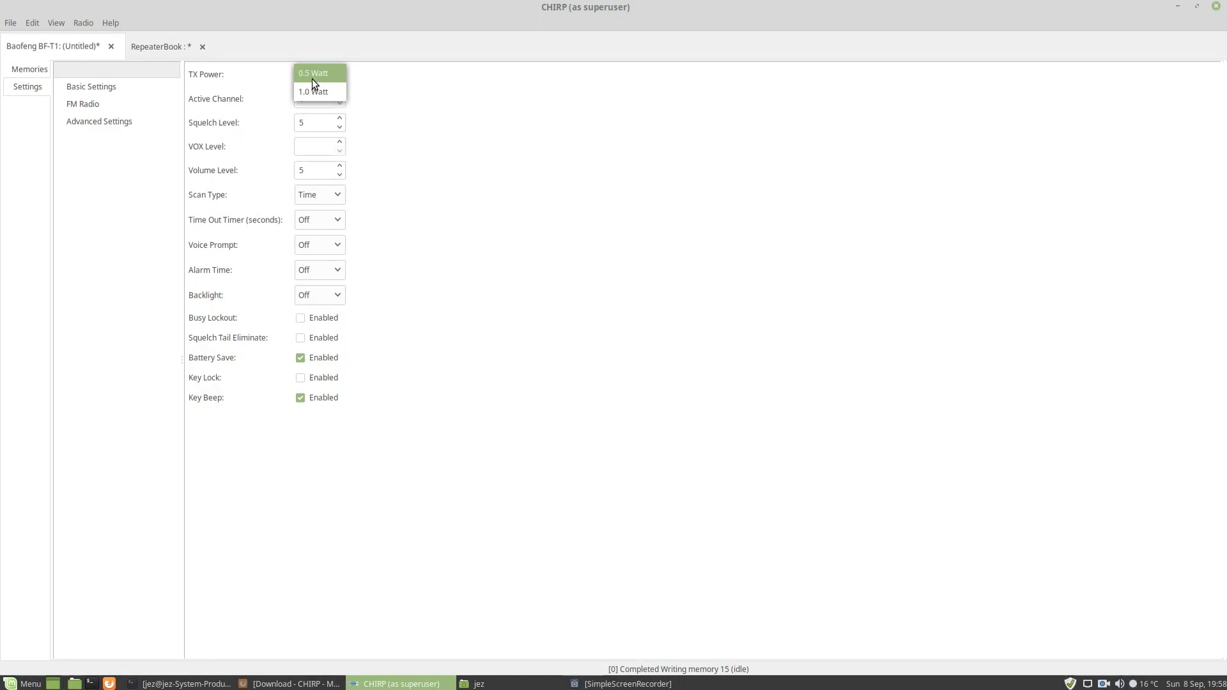
click(313, 92)
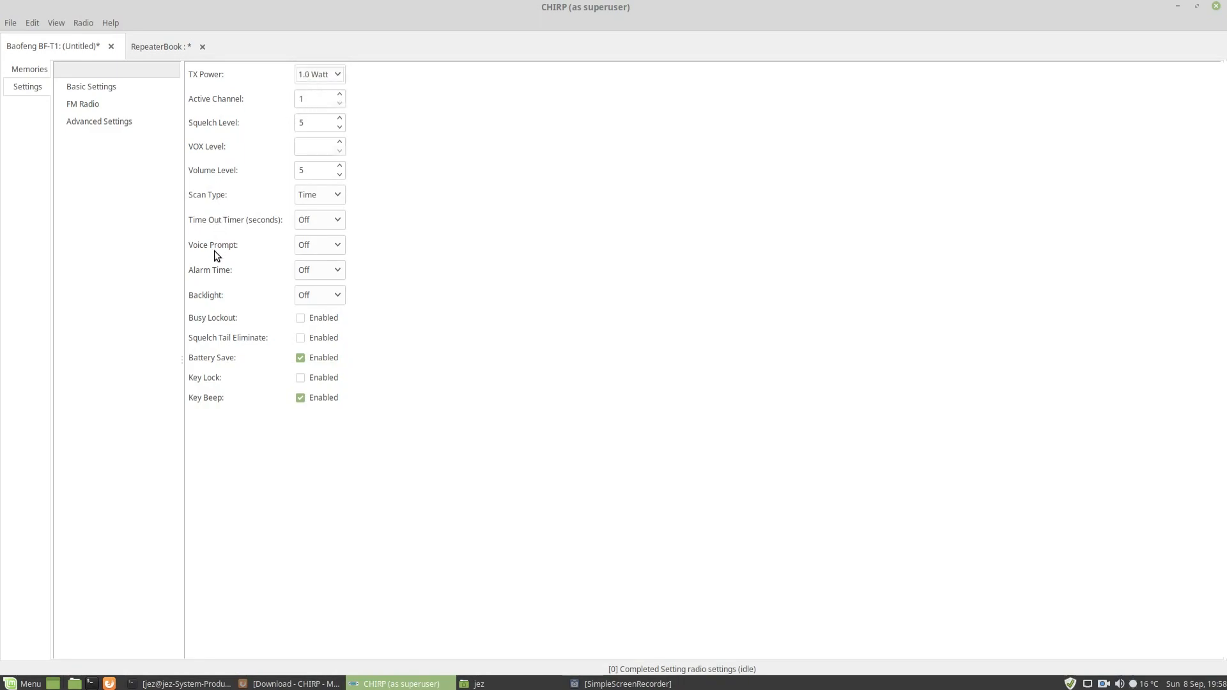
mouse_move(245, 277)
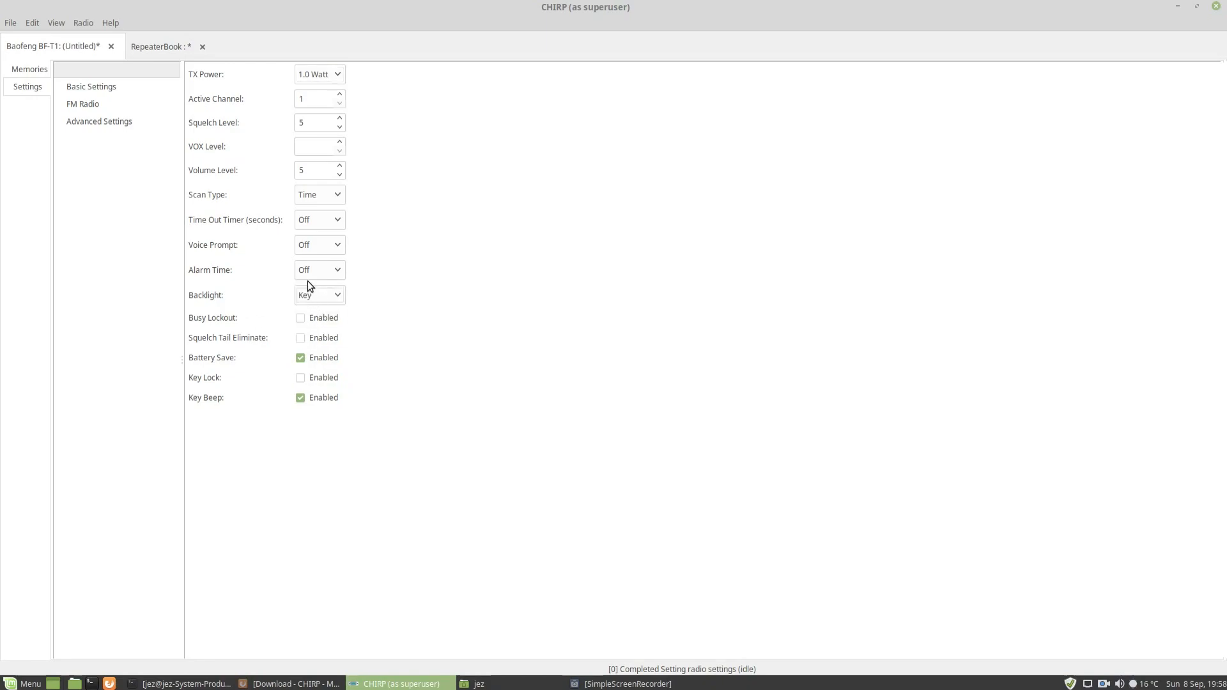
mouse_move(328, 245)
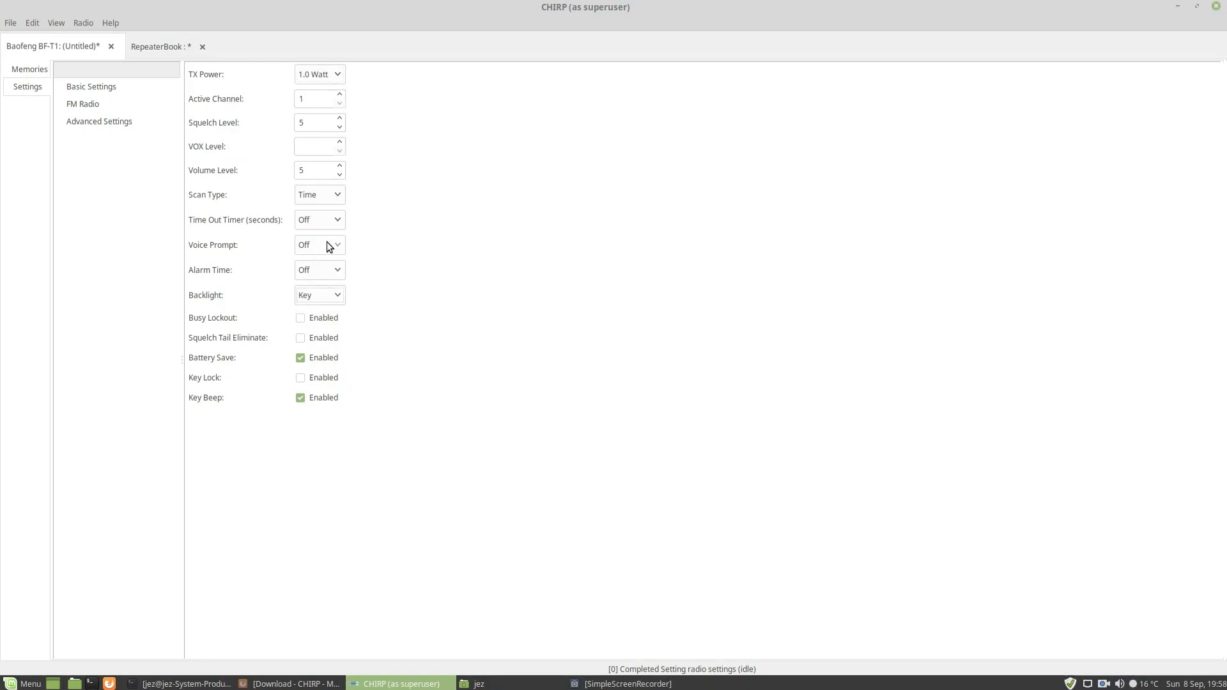
mouse_move(227, 374)
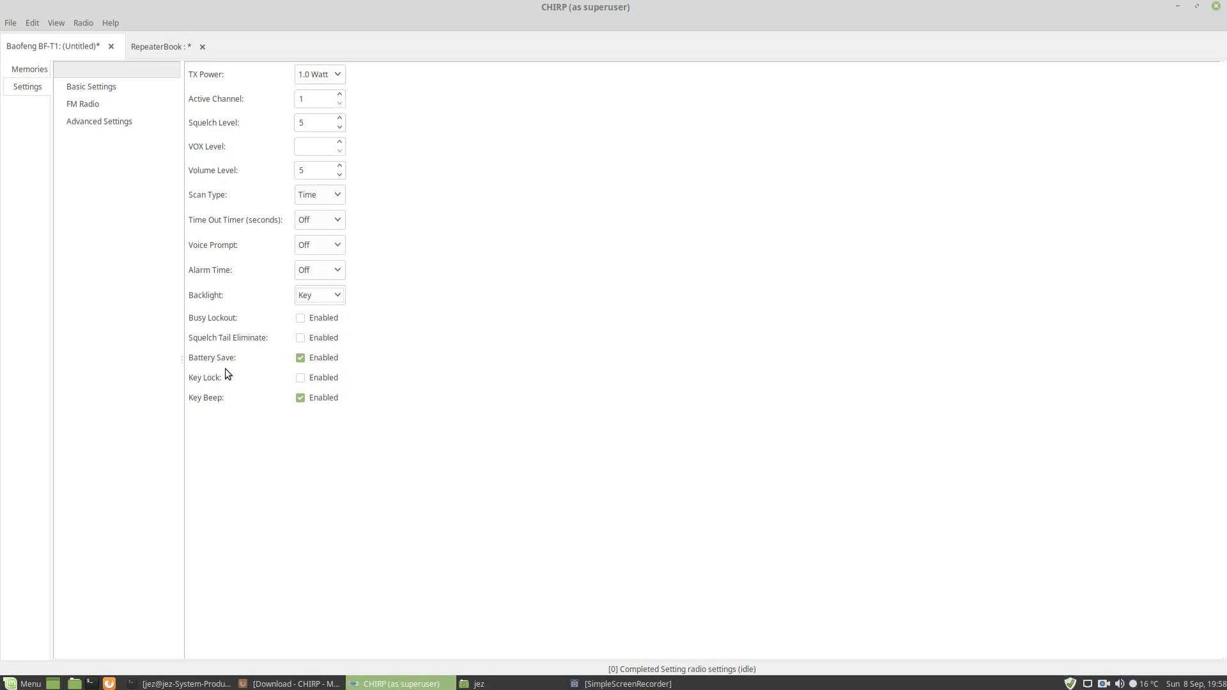
click(300, 398)
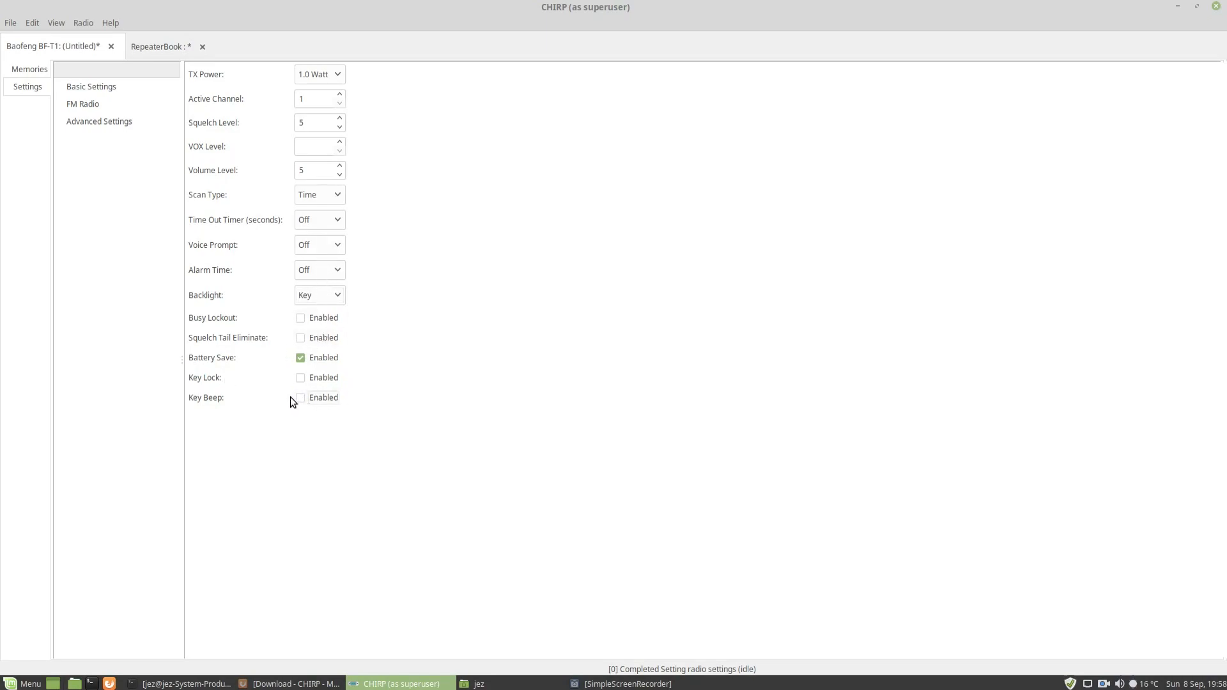
mouse_move(78, 48)
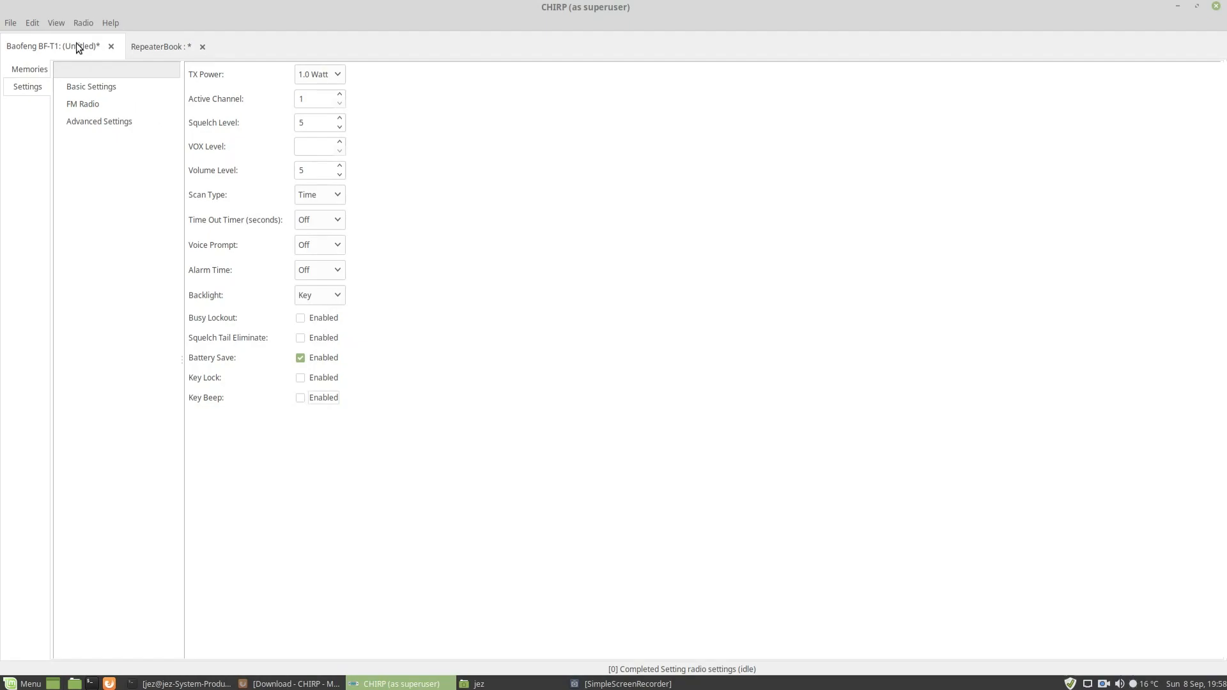
Upload the configuration to the BF-T1, confirming the port, model and instructions
click(82, 22)
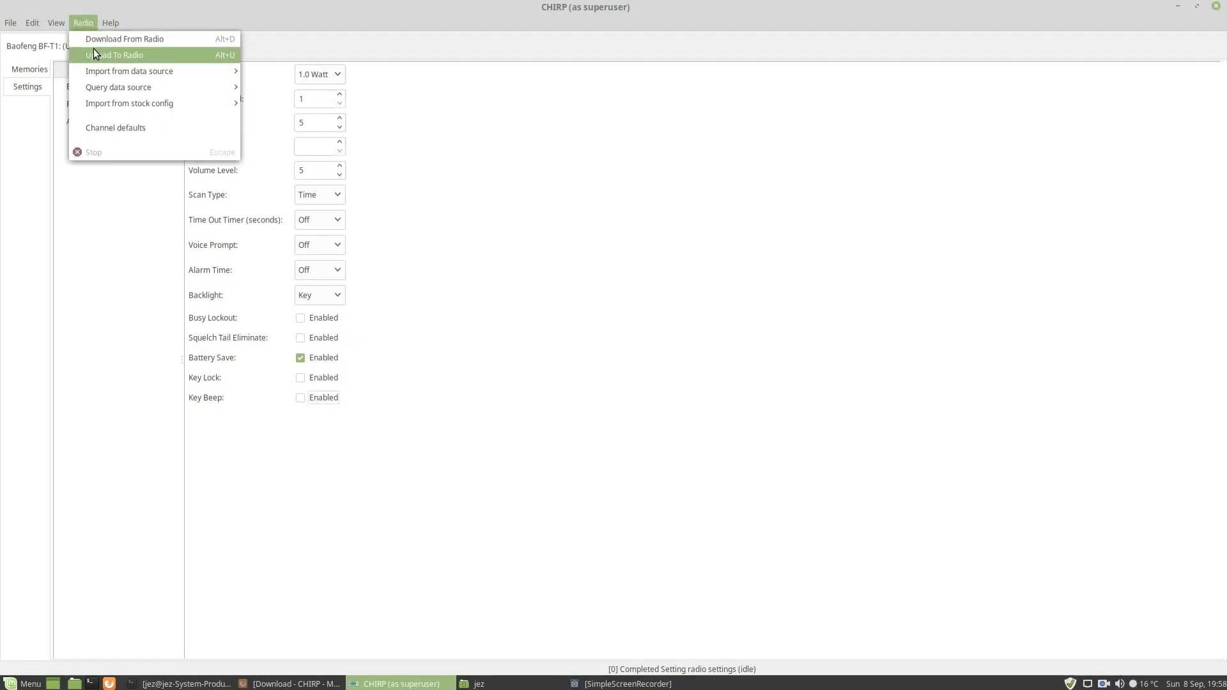
click(114, 55)
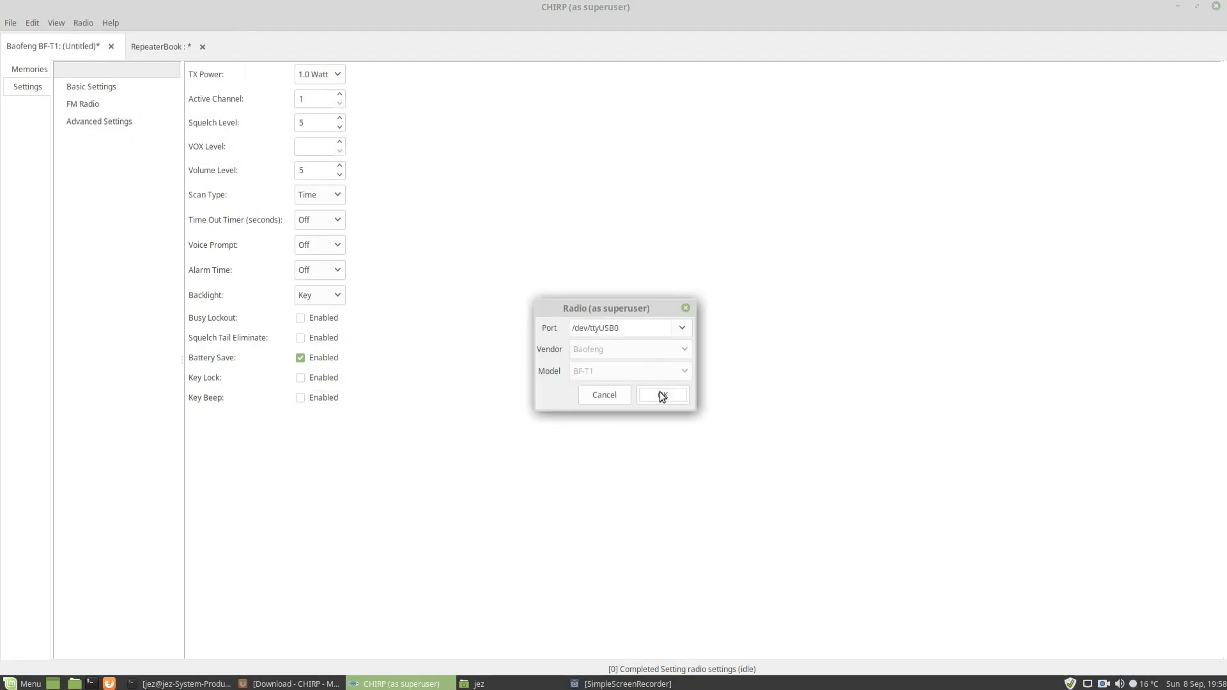
click(661, 395)
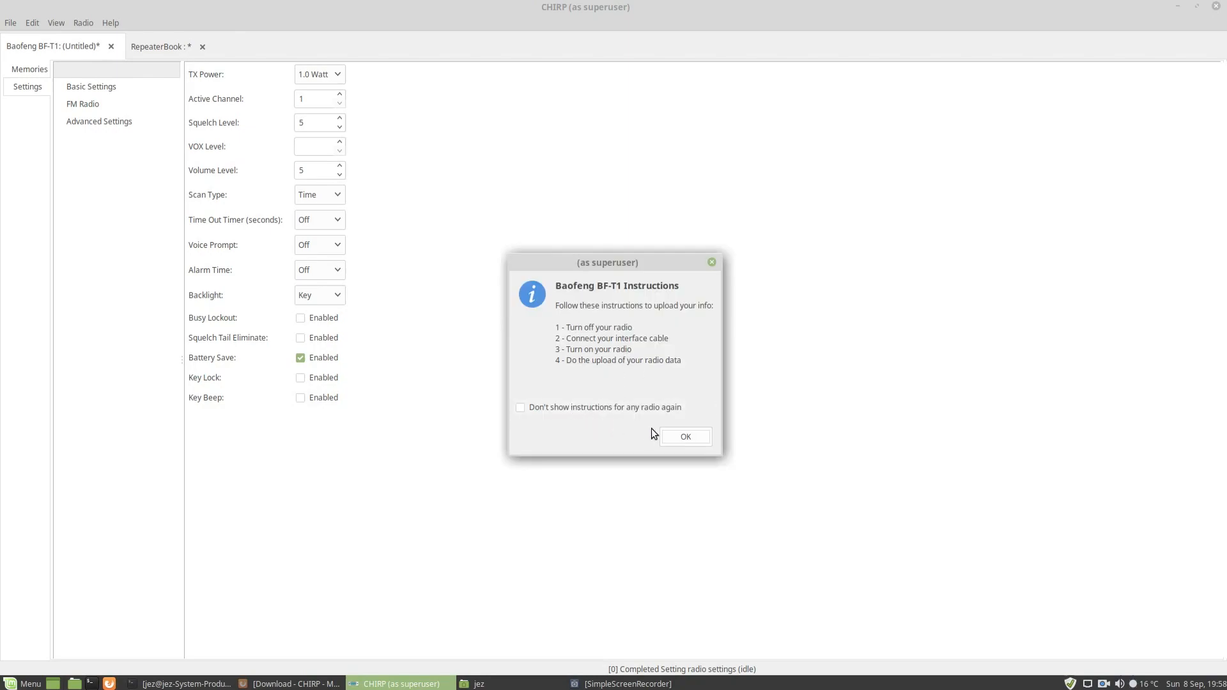
click(684, 437)
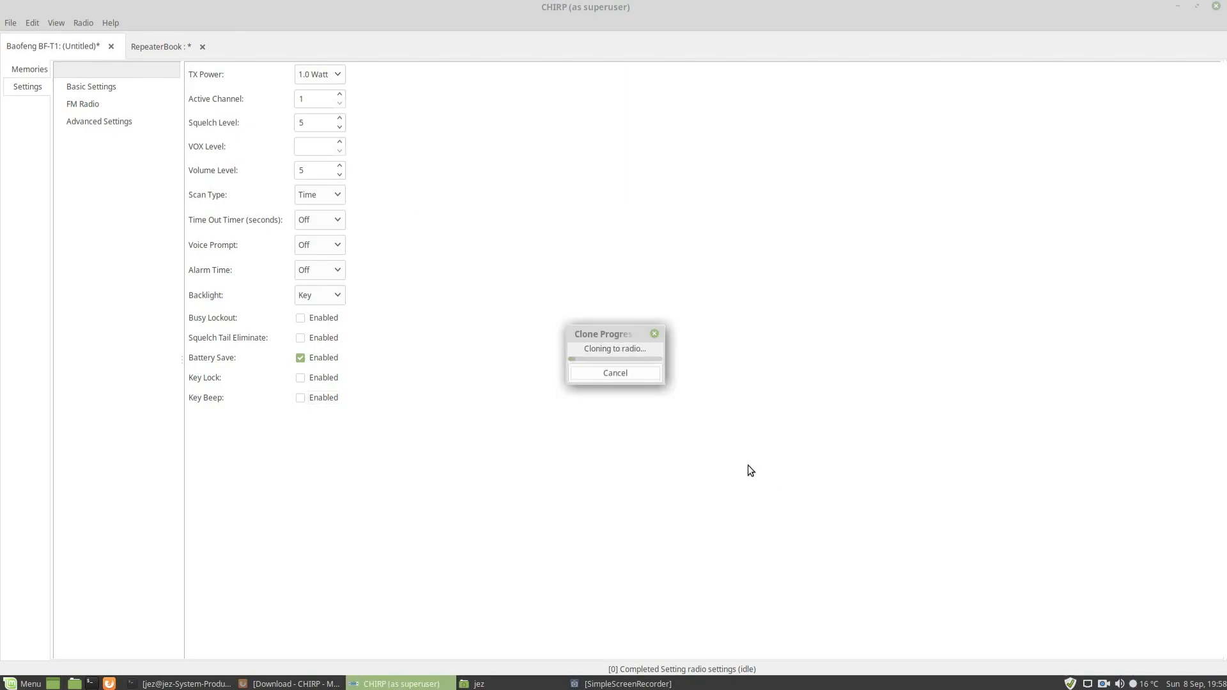